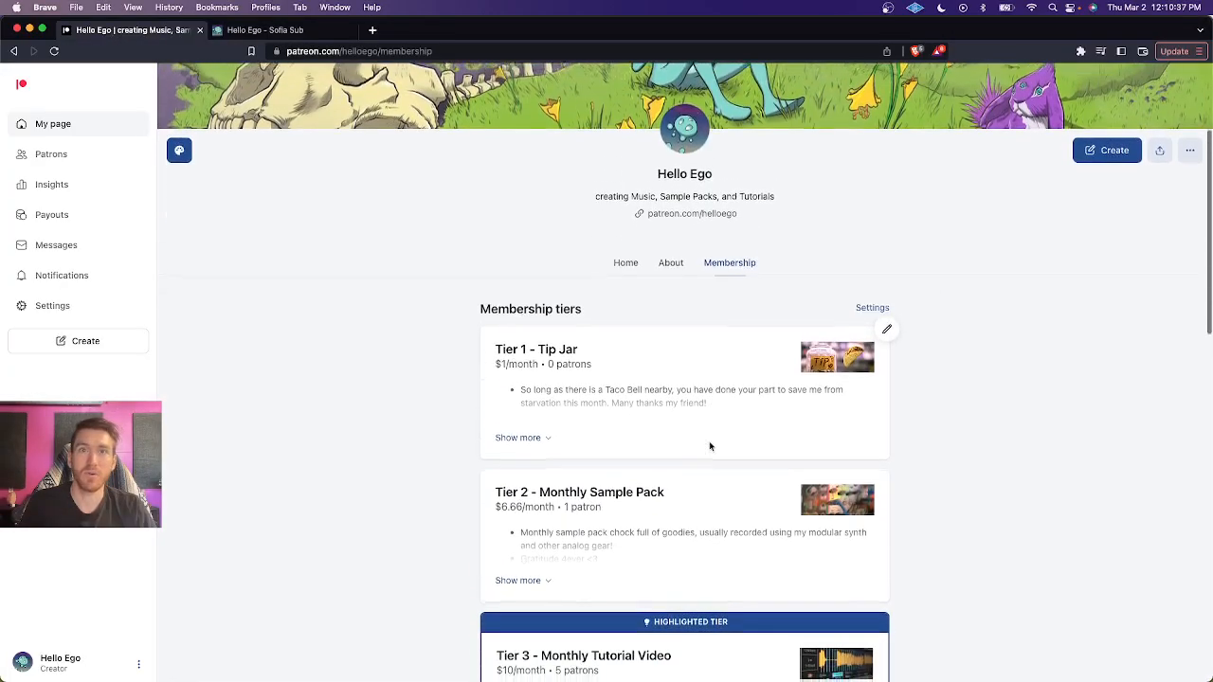
# Step: Scroll through the Hello Ego - Sofia Sub product page on Gumroad
pyautogui.scroll(-3)
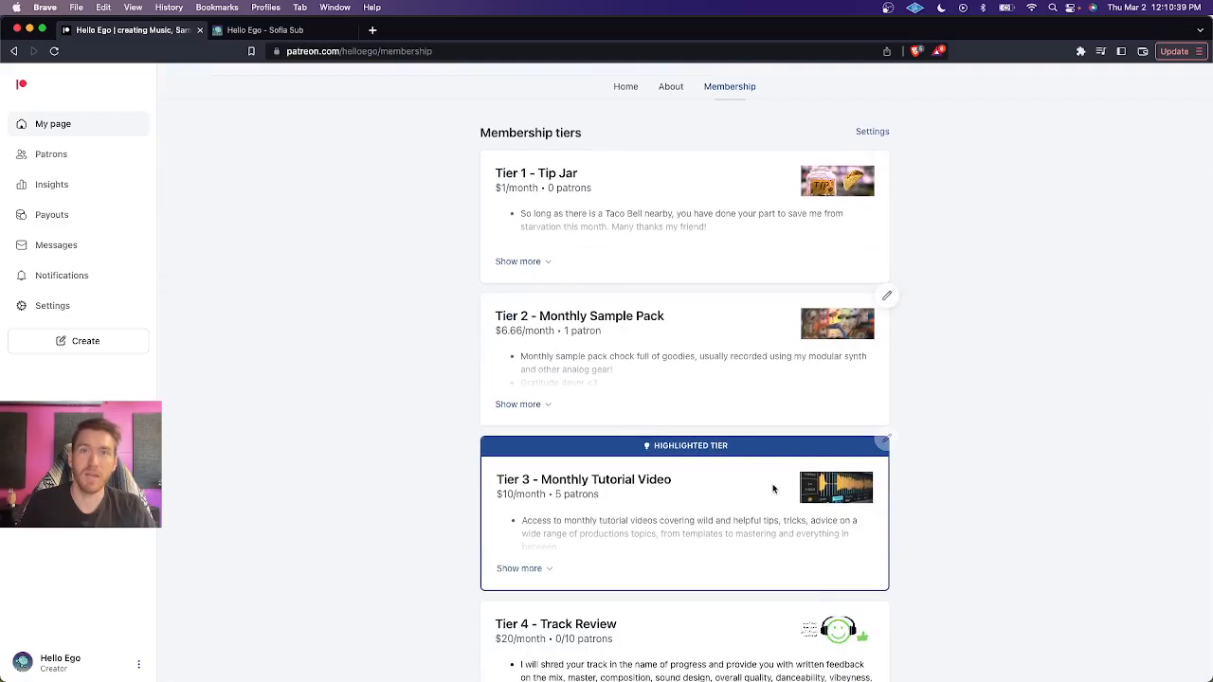
pyautogui.scroll(-3)
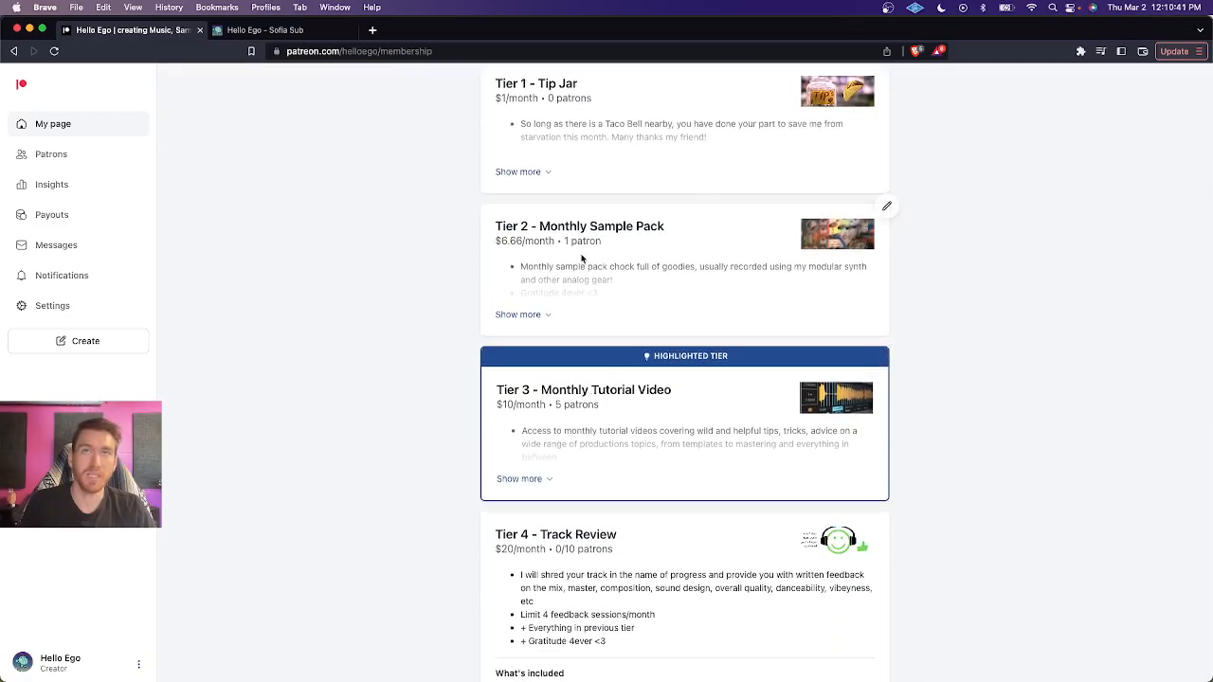
pyautogui.scroll(-3)
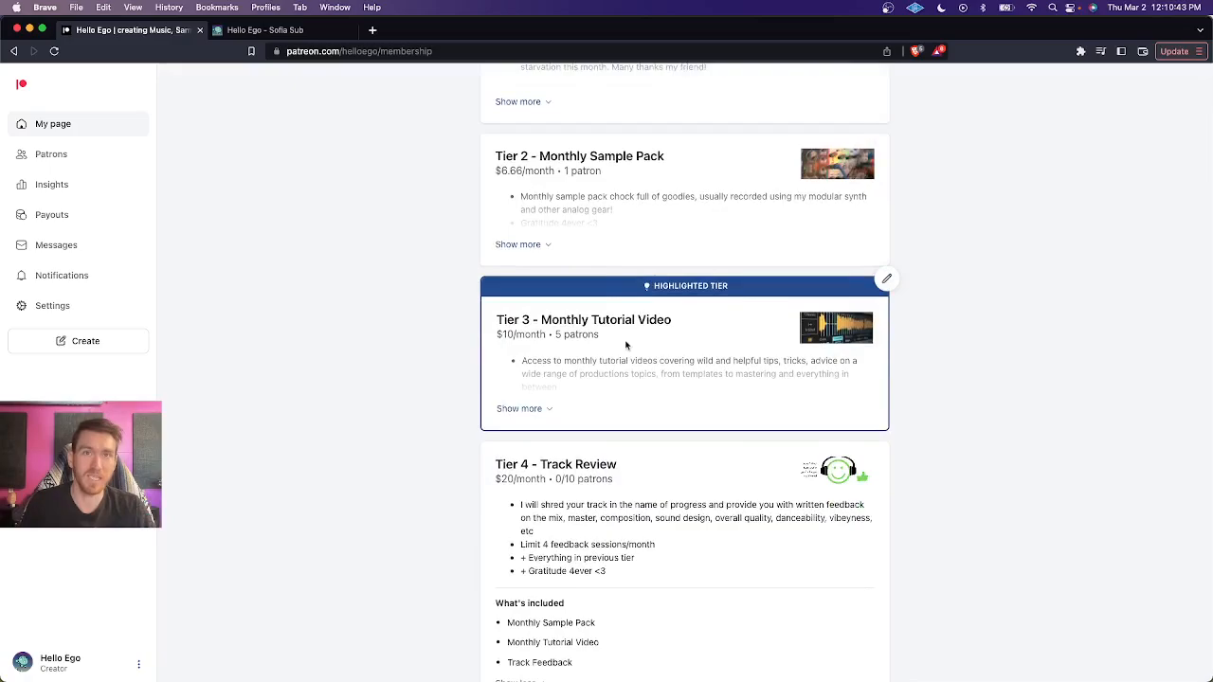
pyautogui.scroll(-3)
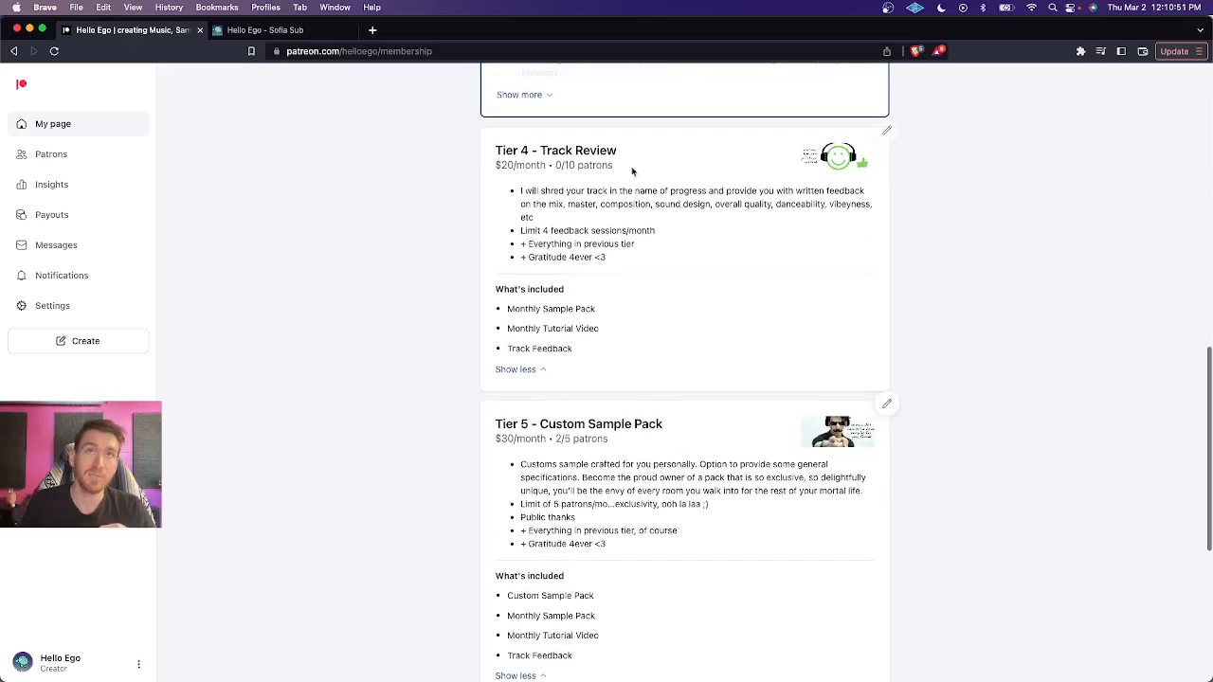
pyautogui.scroll(-3)
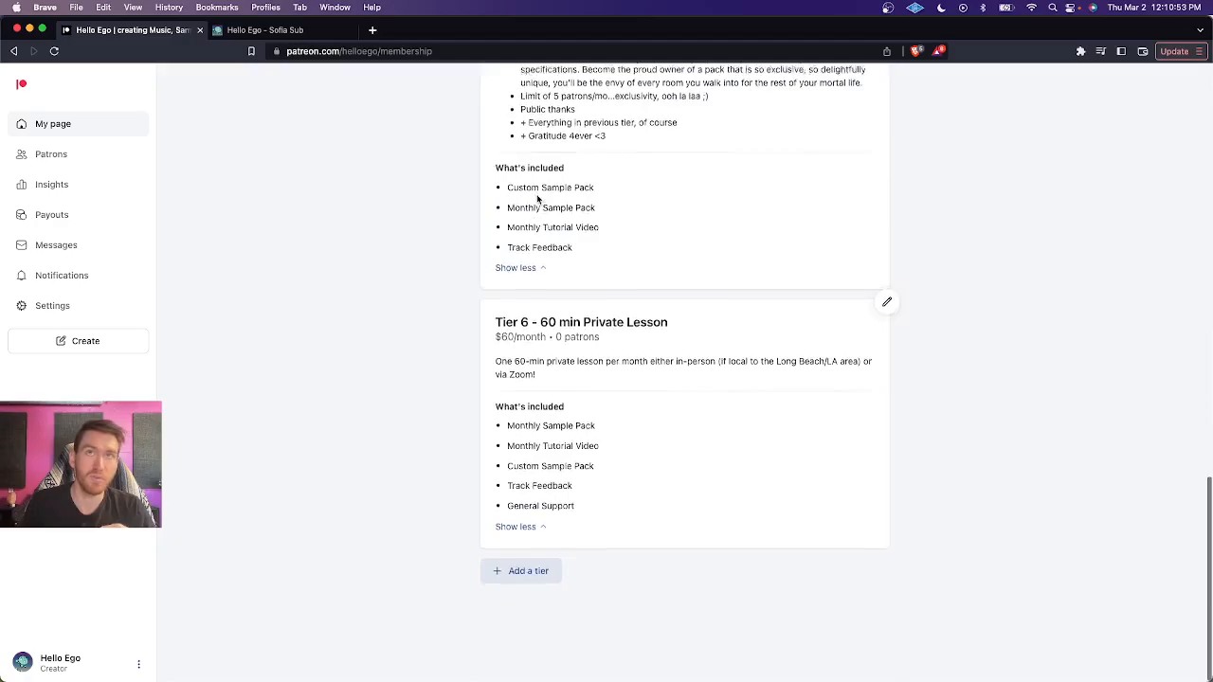
pyautogui.scroll(3)
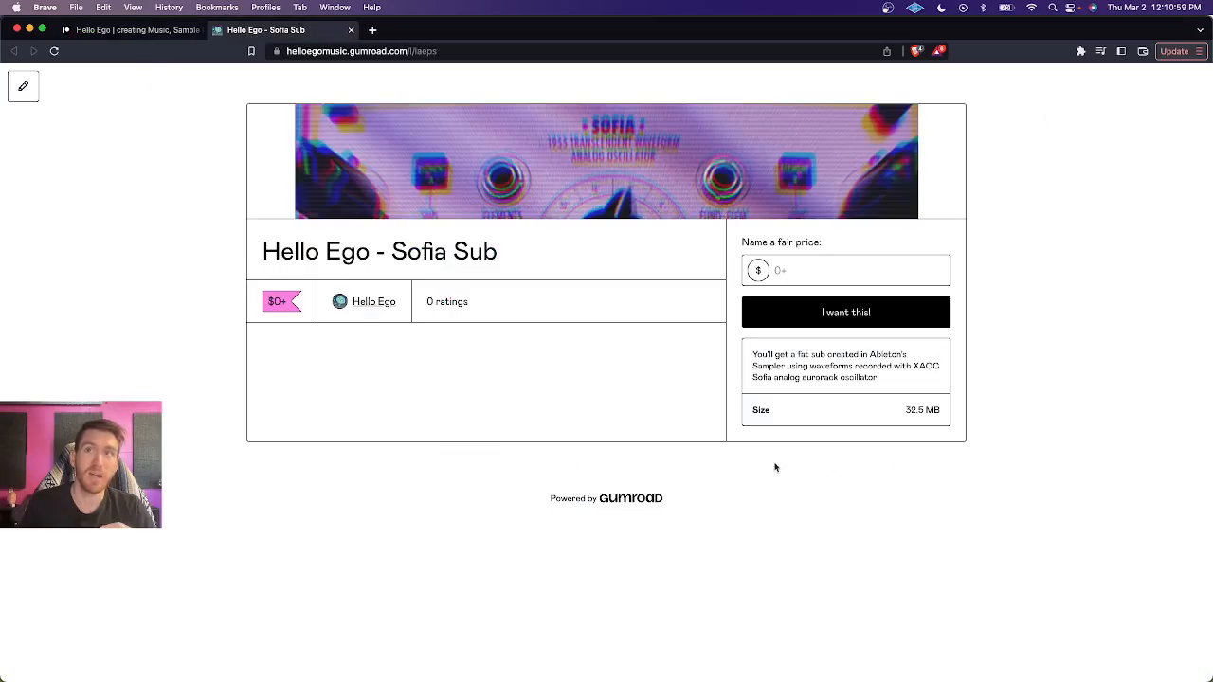
pyautogui.moveTo(280, 433)
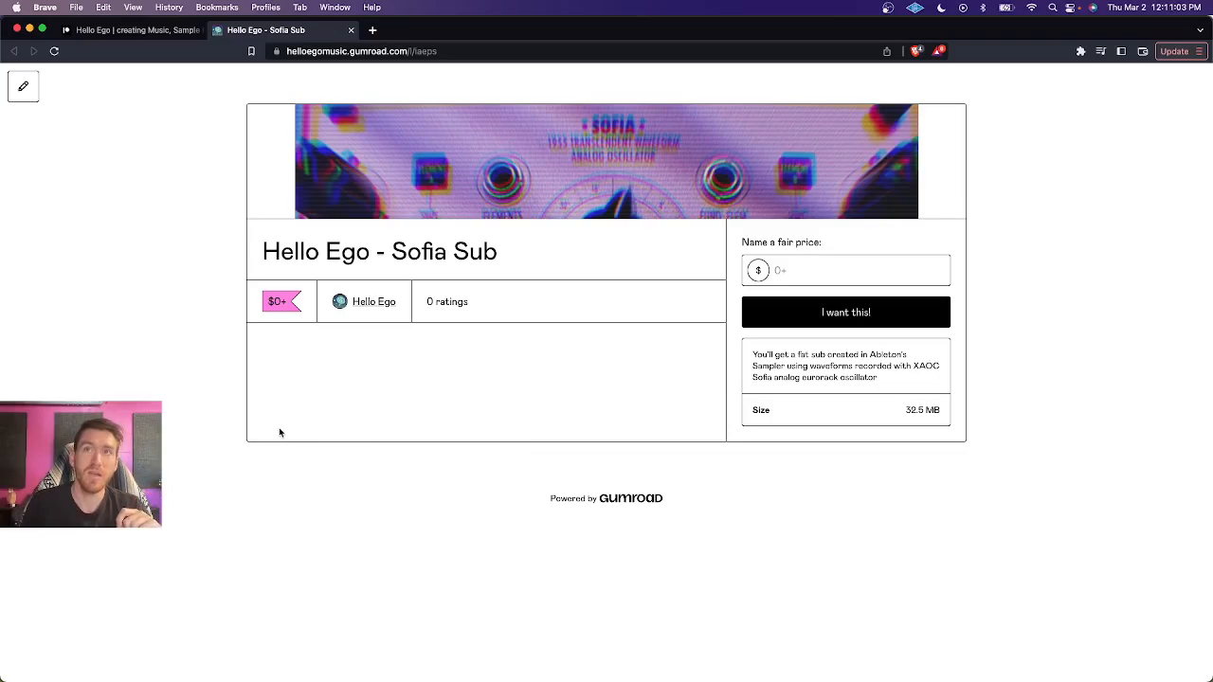
pyautogui.moveTo(965, 466)
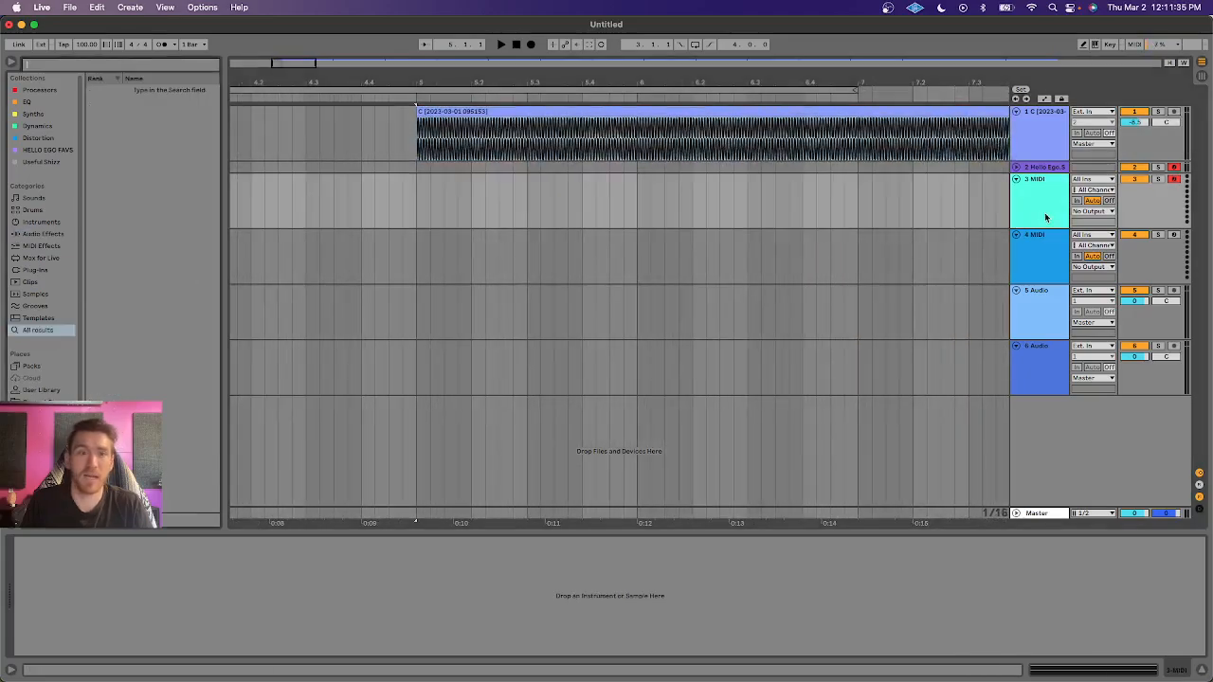
# Step: Search the browser for External Instrument to load onto the third MIDI track
pyautogui.write('extar')
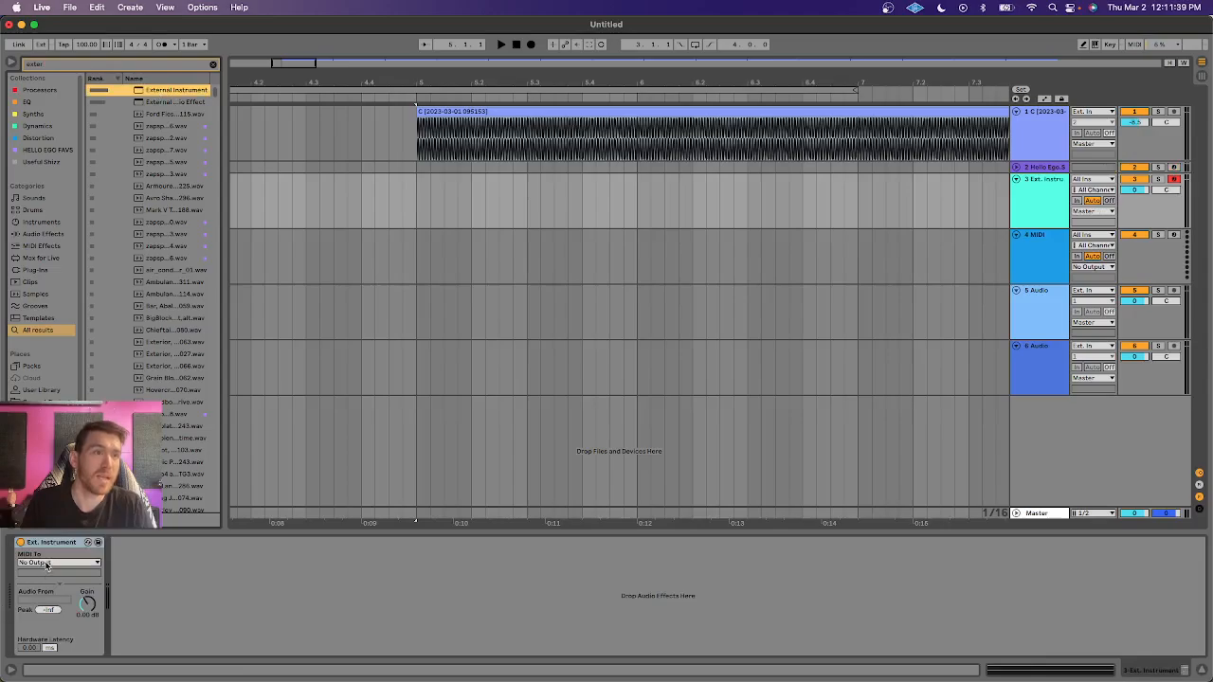
# Step: Set the External Instrument's MIDI To destination to Arturia MicroFreak
pyautogui.click(59, 563)
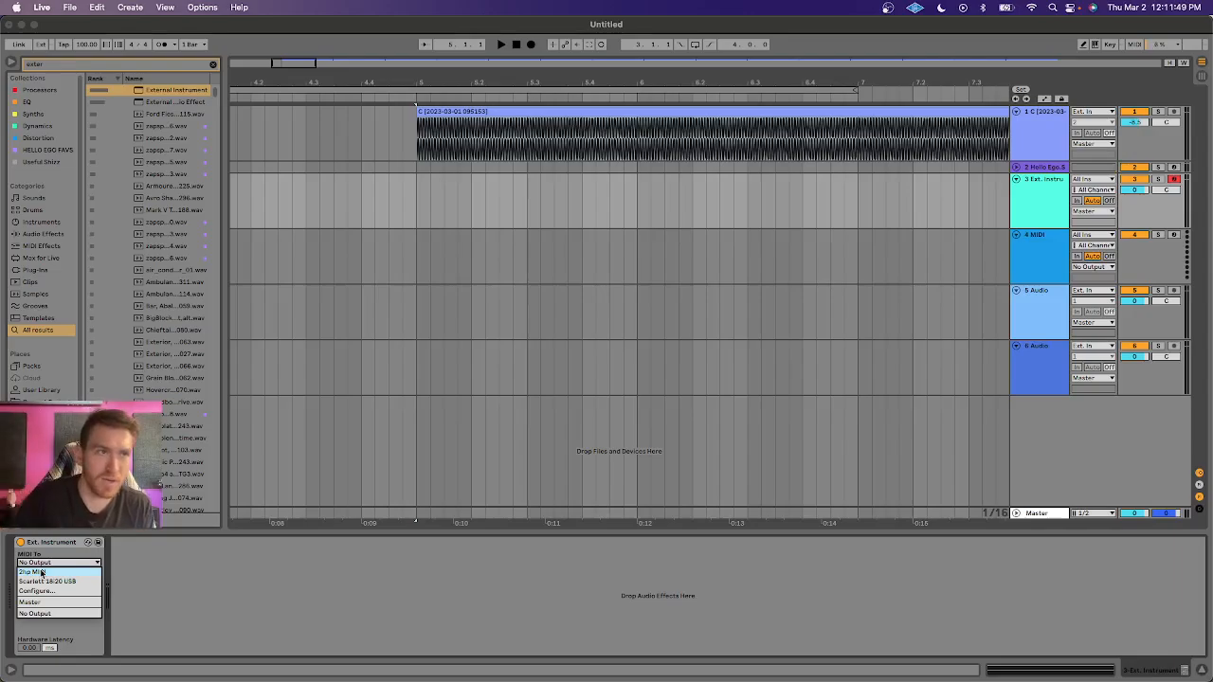
pyautogui.click(59, 563)
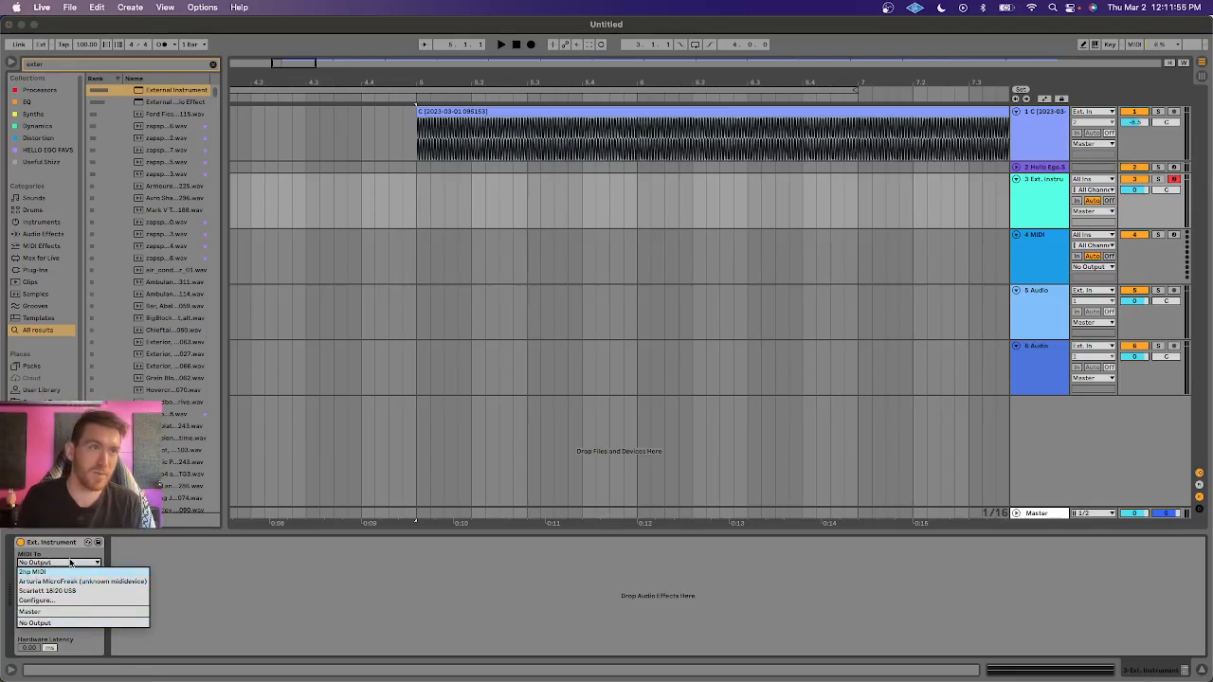
pyautogui.click(35, 623)
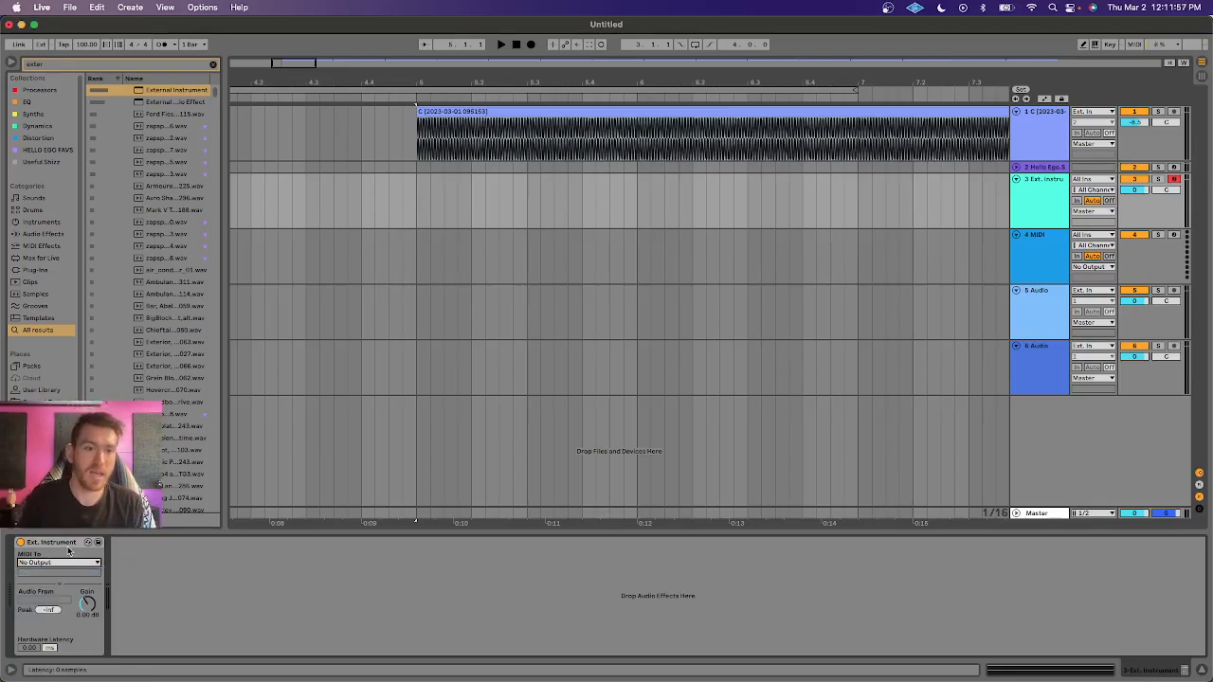
pyautogui.click(59, 562)
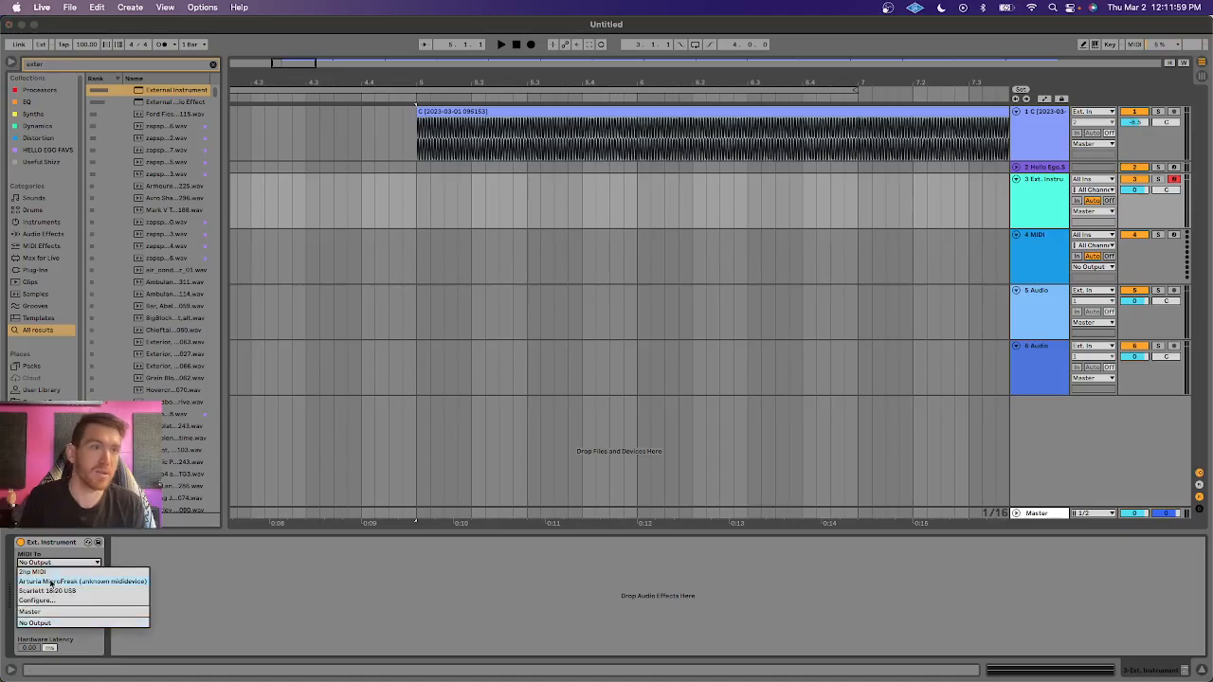
pyautogui.click(83, 580)
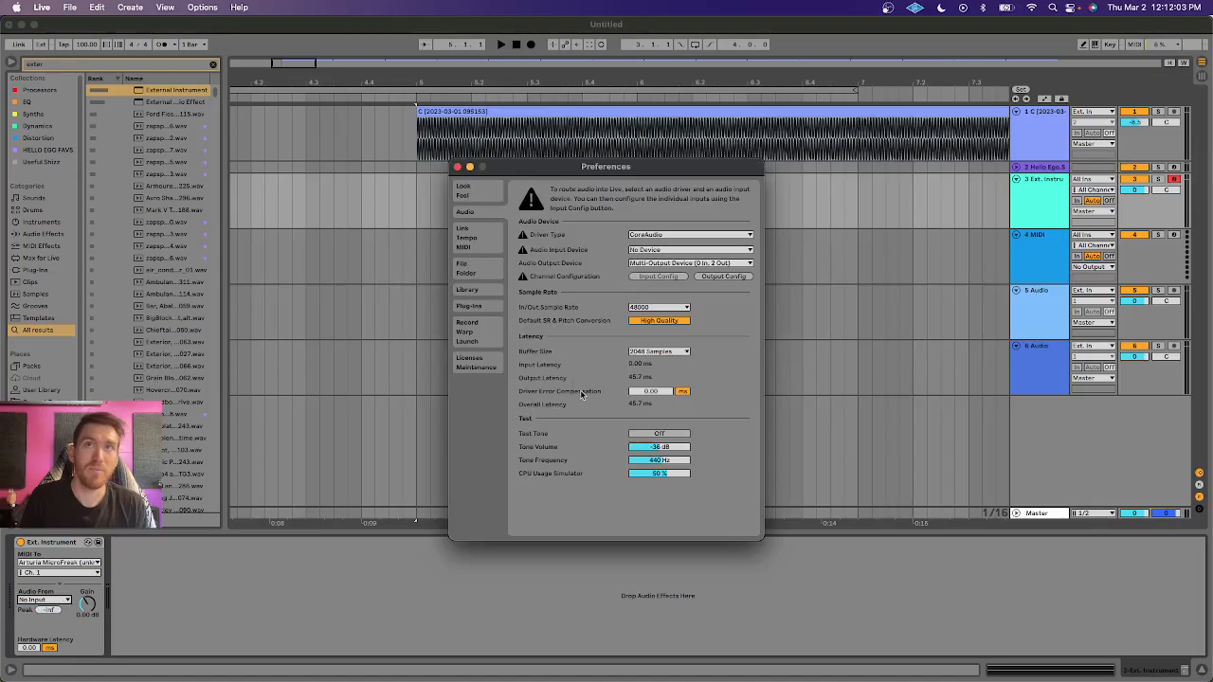
# Step: Bring up the audio preferences to check the input device setup
pyautogui.click(689, 249)
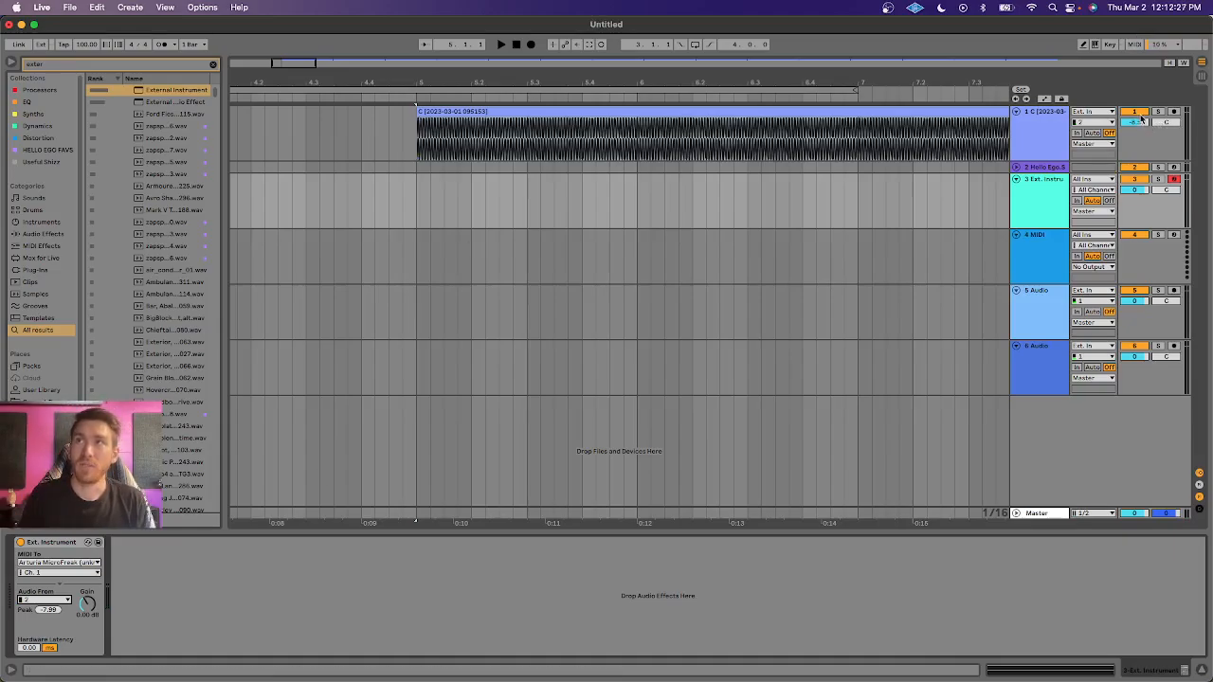
# Step: Select bars 5–9 on the Ext. Instrument track for a new MIDI clip under the C recording
pyautogui.moveTo(415, 199); pyautogui.dragTo(528, 199)
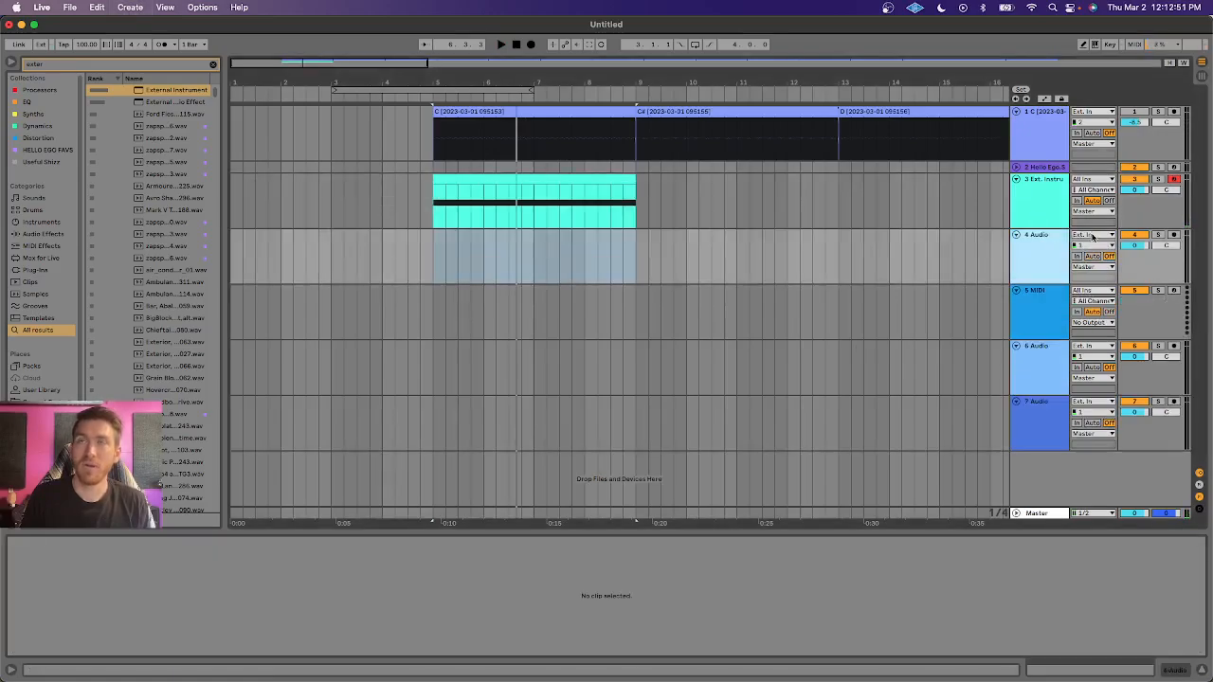
# Step: Set the audio track's Audio From to 3-Ext. Instrument and record the synth's C note
pyautogui.click(1090, 244)
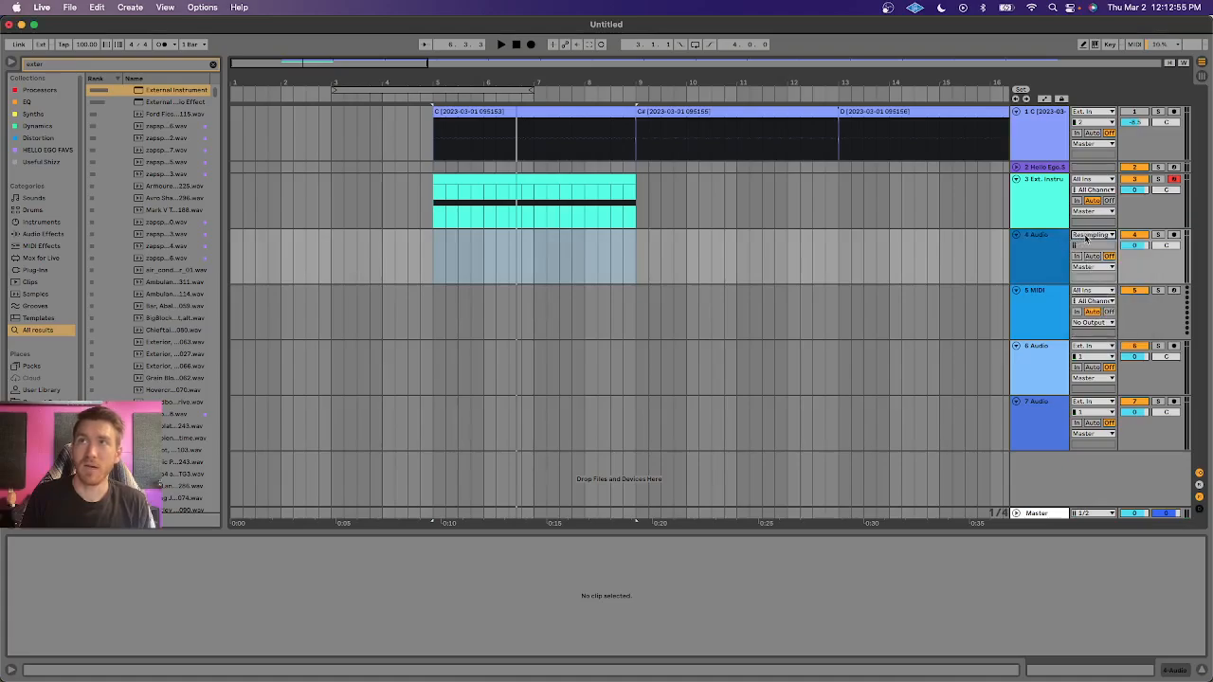
pyautogui.click(1092, 235)
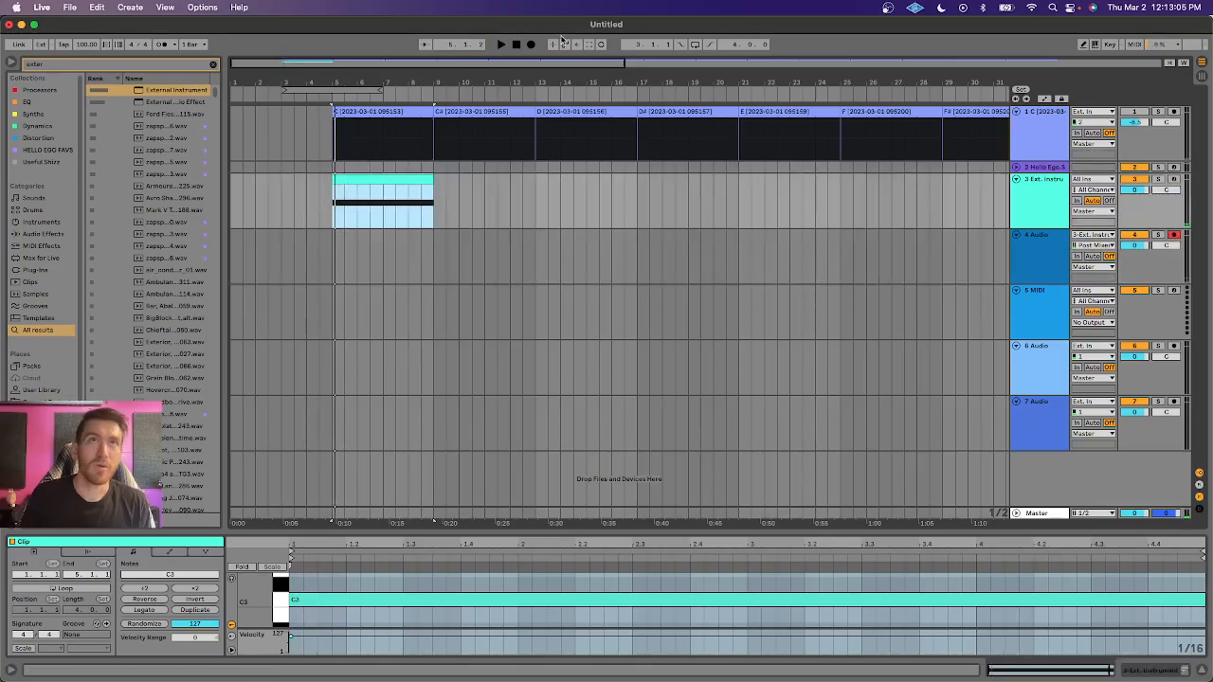
pyautogui.click(531, 44)
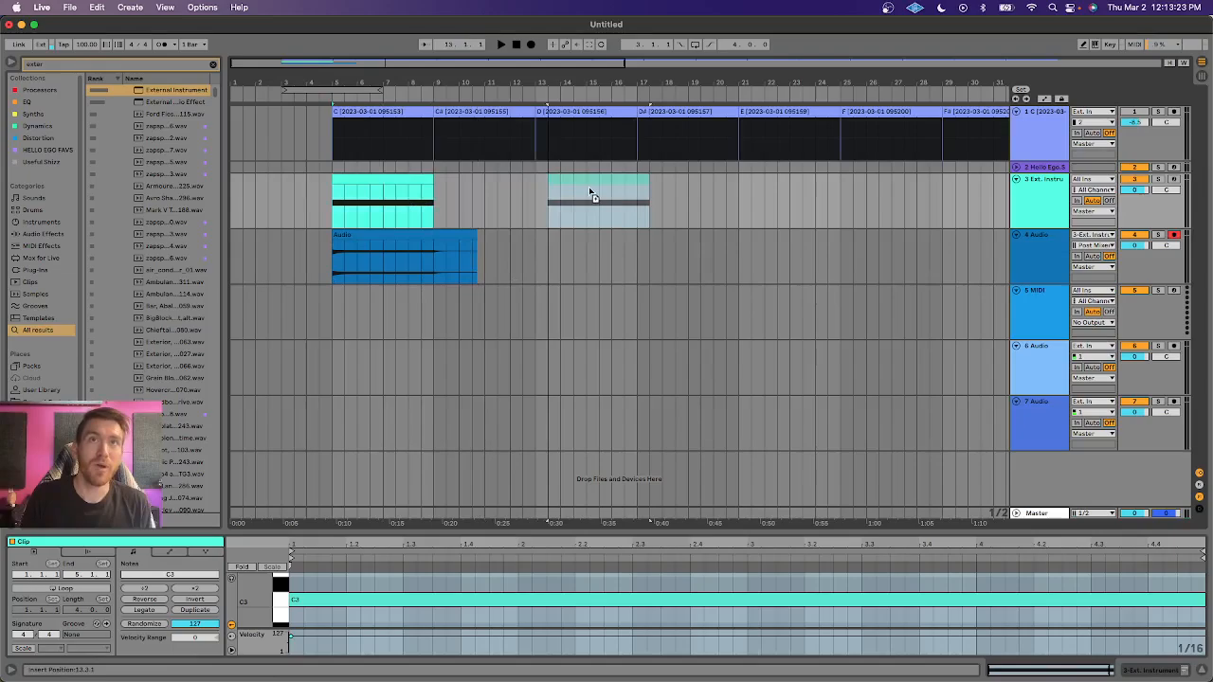
# Step: Place the copied MIDI clip at bar 13, name the first clip C, and record the next note
pyautogui.click(587, 199)
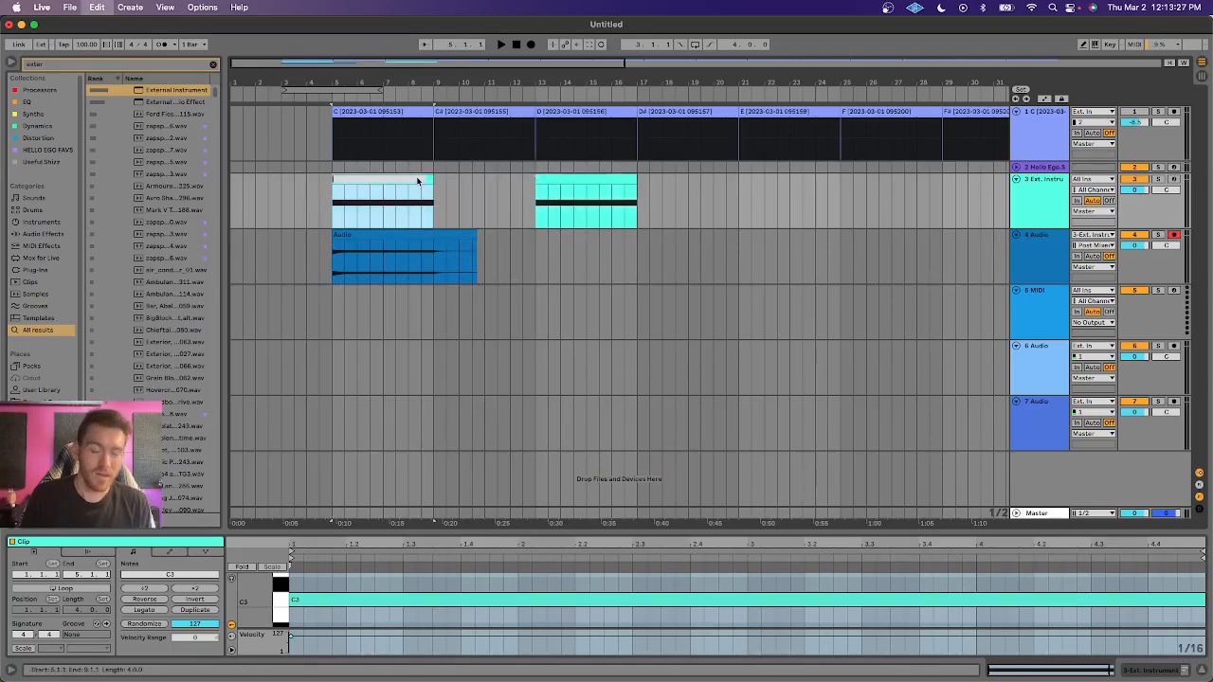
pyautogui.click(383, 180)
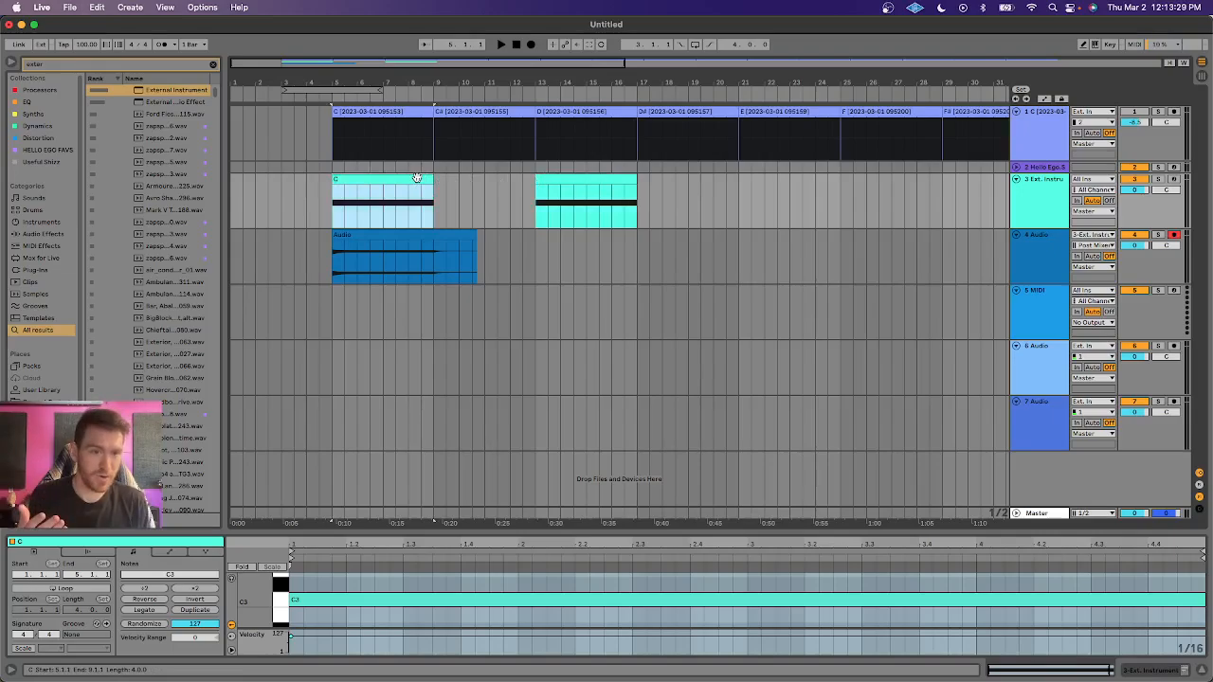
pyautogui.click(552, 189)
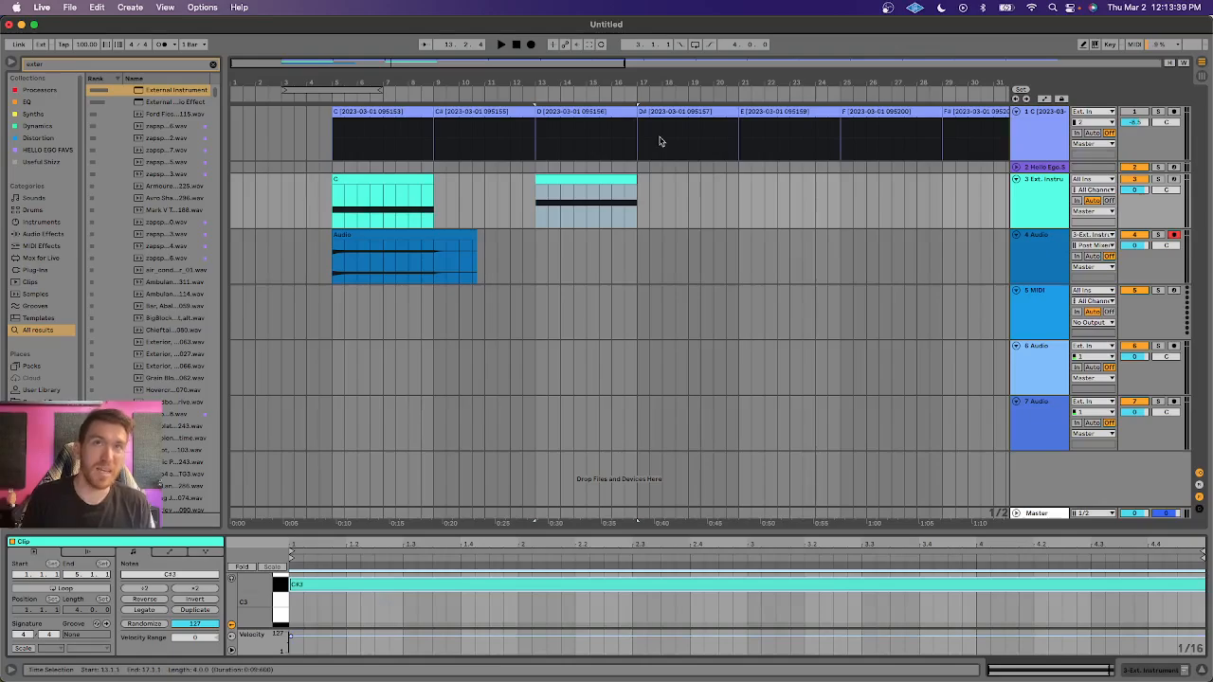
pyautogui.click(531, 44)
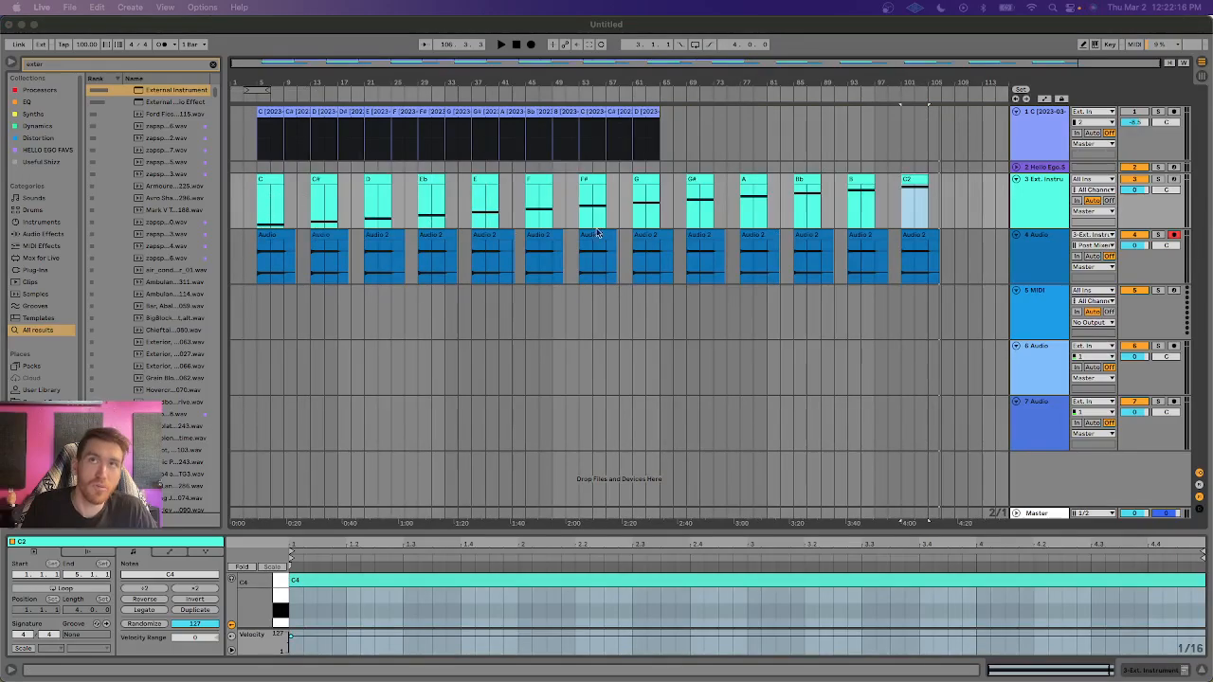
pyautogui.moveTo(434, 271)
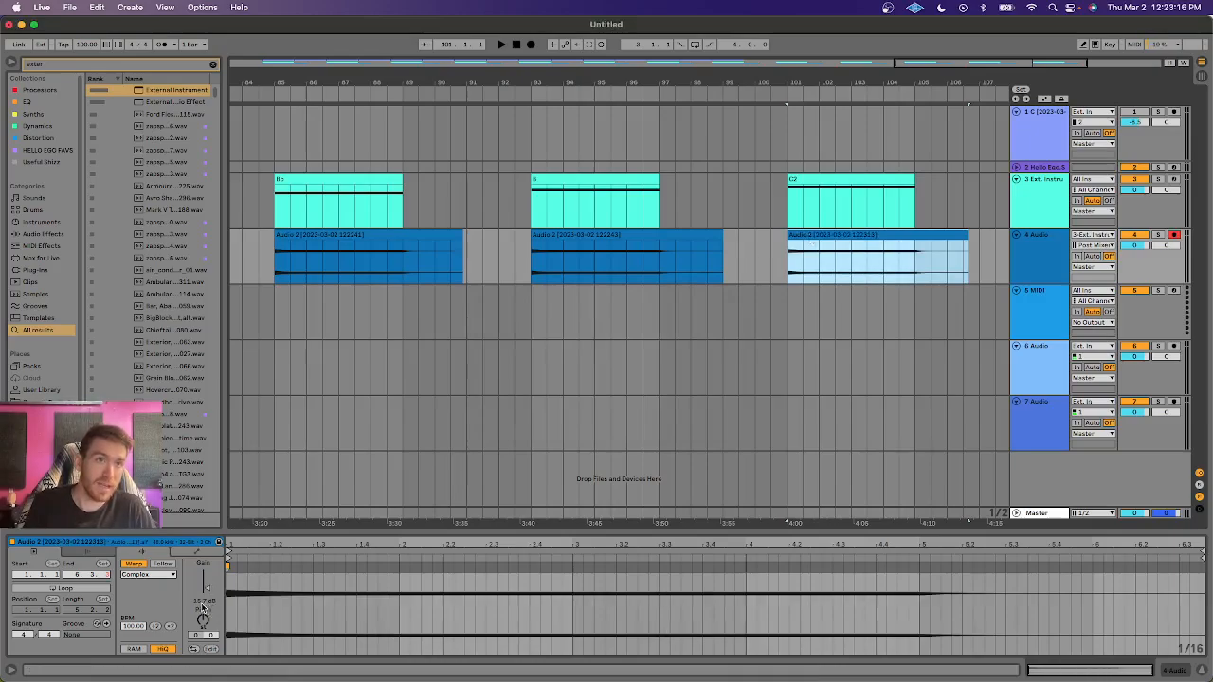
# Step: Adjust the gain of the high C recording in Clip View
pyautogui.click(877, 256)
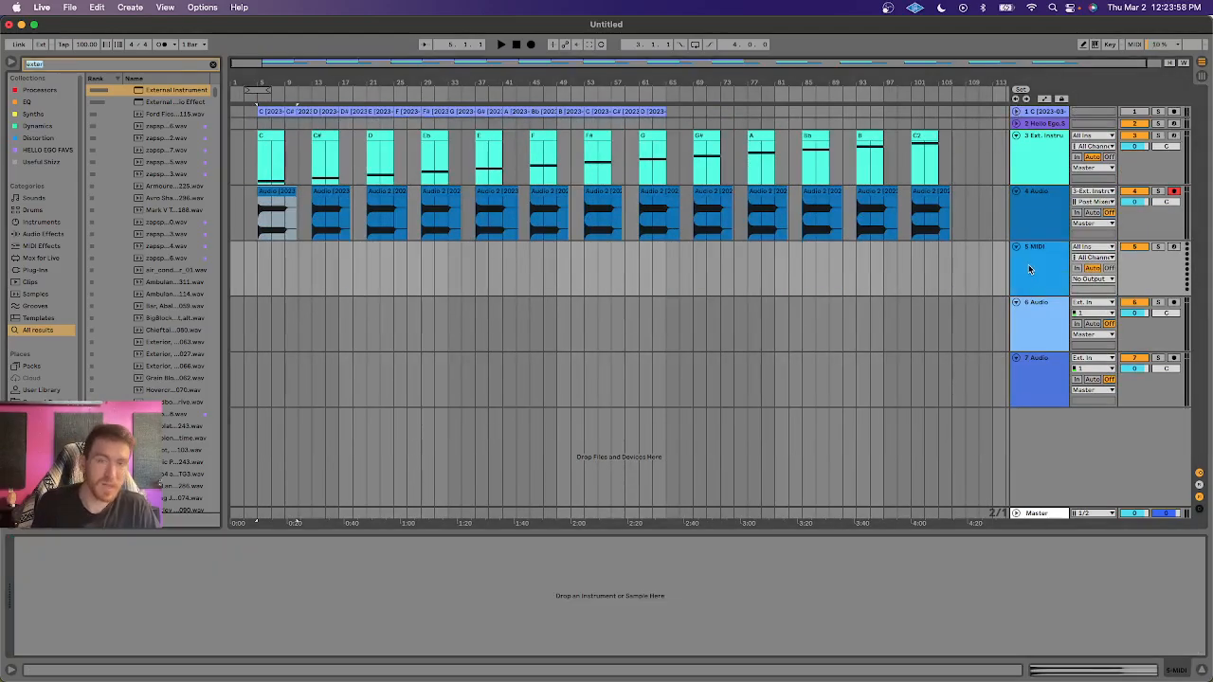
# Step: Search the browser for 'sampler' and load Sampler onto the empty MIDI track
pyautogui.write('sampler')
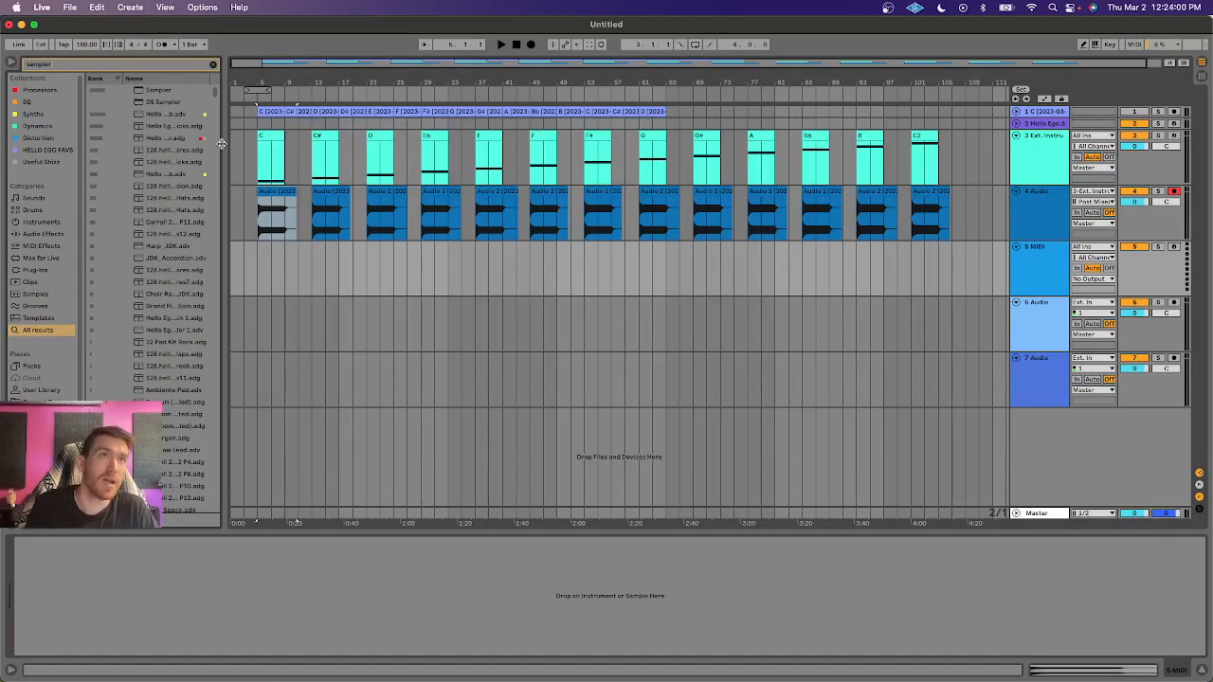
pyautogui.doubleClick(157, 89)
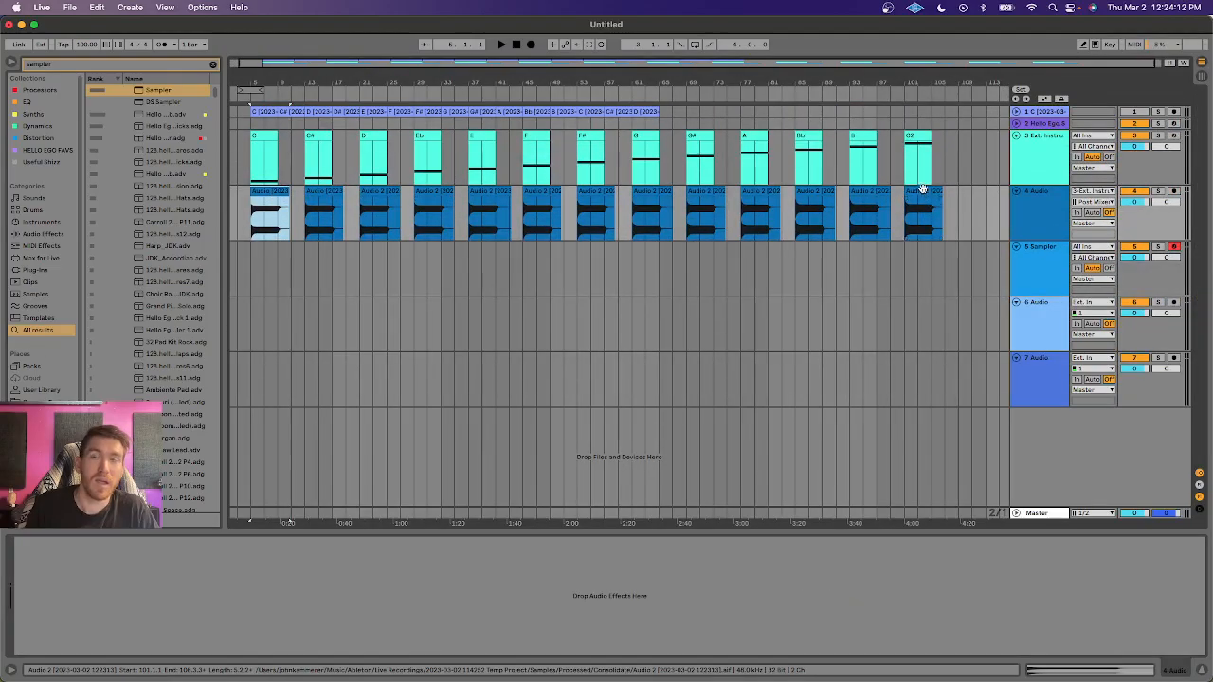
pyautogui.click(270, 192)
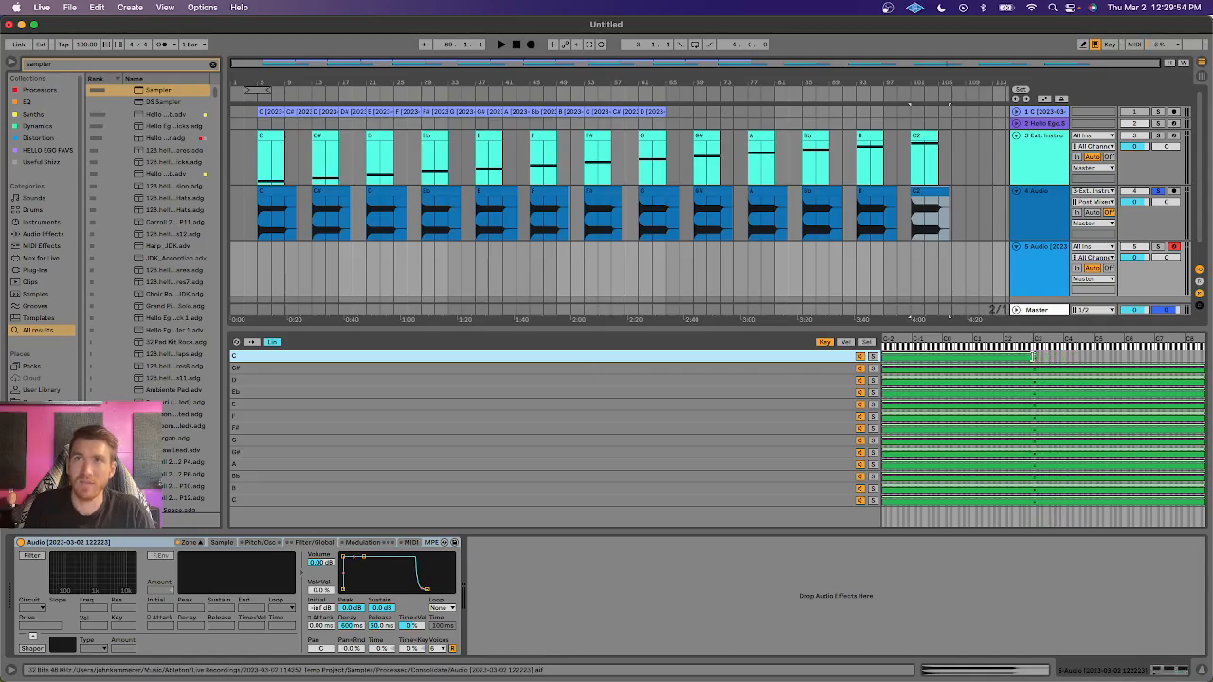
pyautogui.moveTo(792, 360)
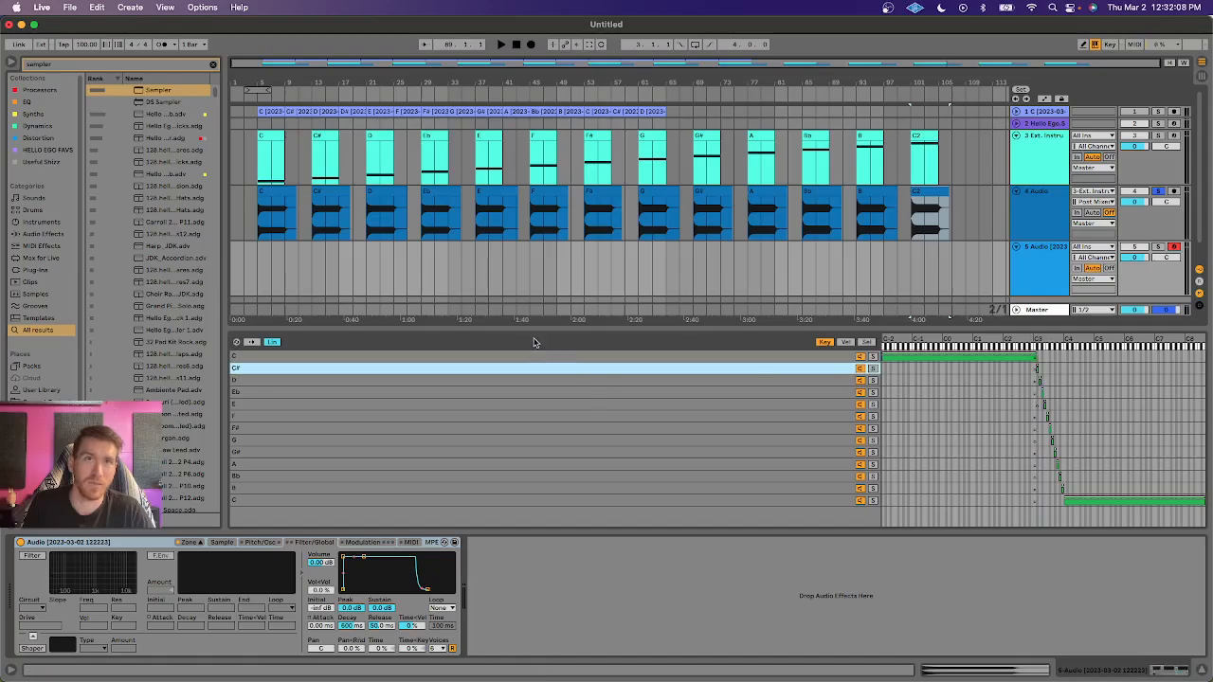
# Step: Open the C zone's sample in Sampler, showing its root key C3
pyautogui.click(222, 542)
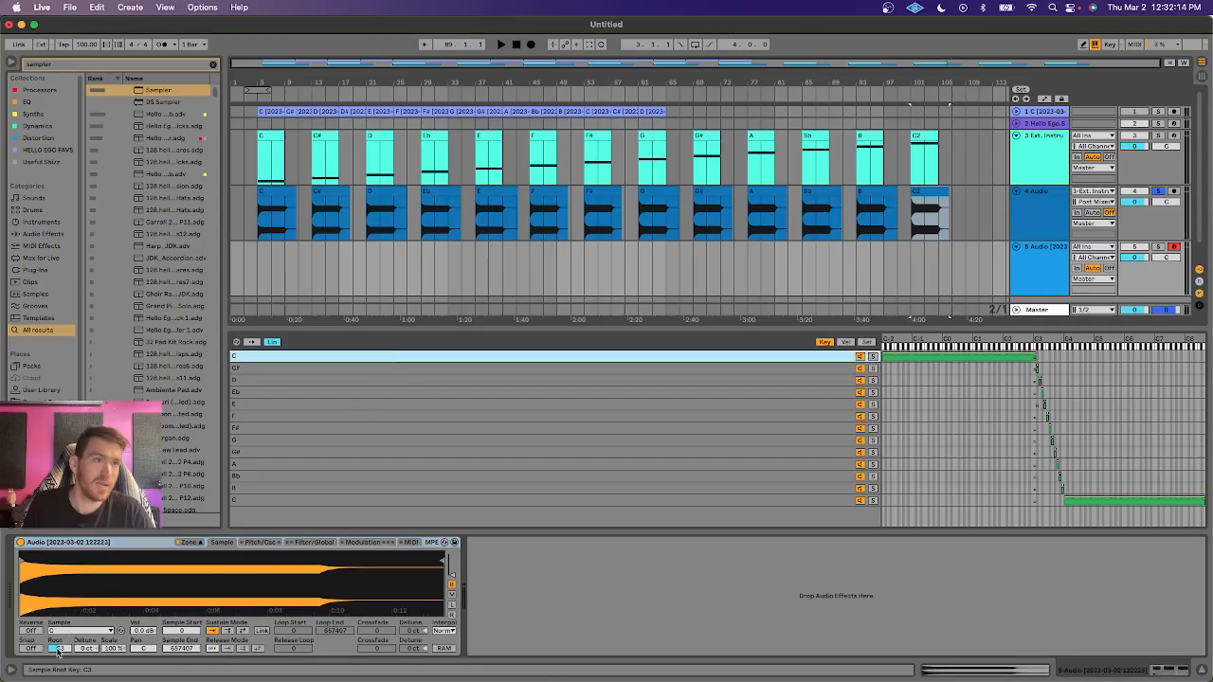
# Step: Set the root keys for the C# and E zones to match their sub samples
pyautogui.click(59, 631)
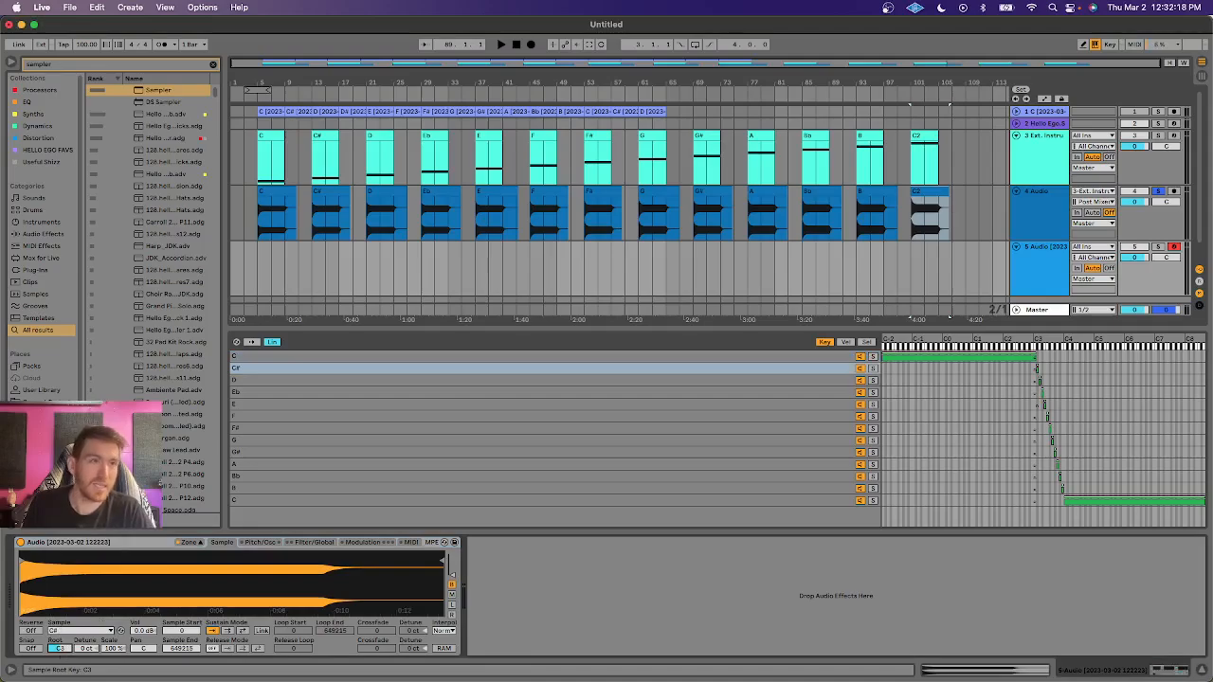
pyautogui.click(59, 630)
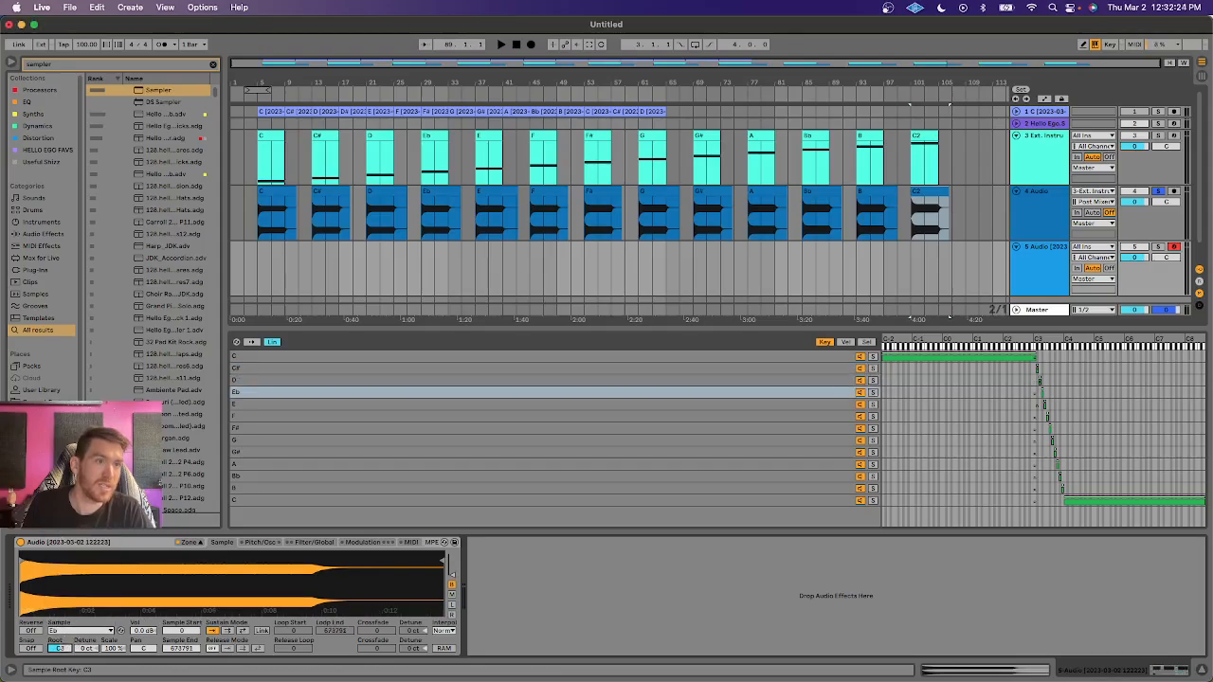
pyautogui.click(59, 648)
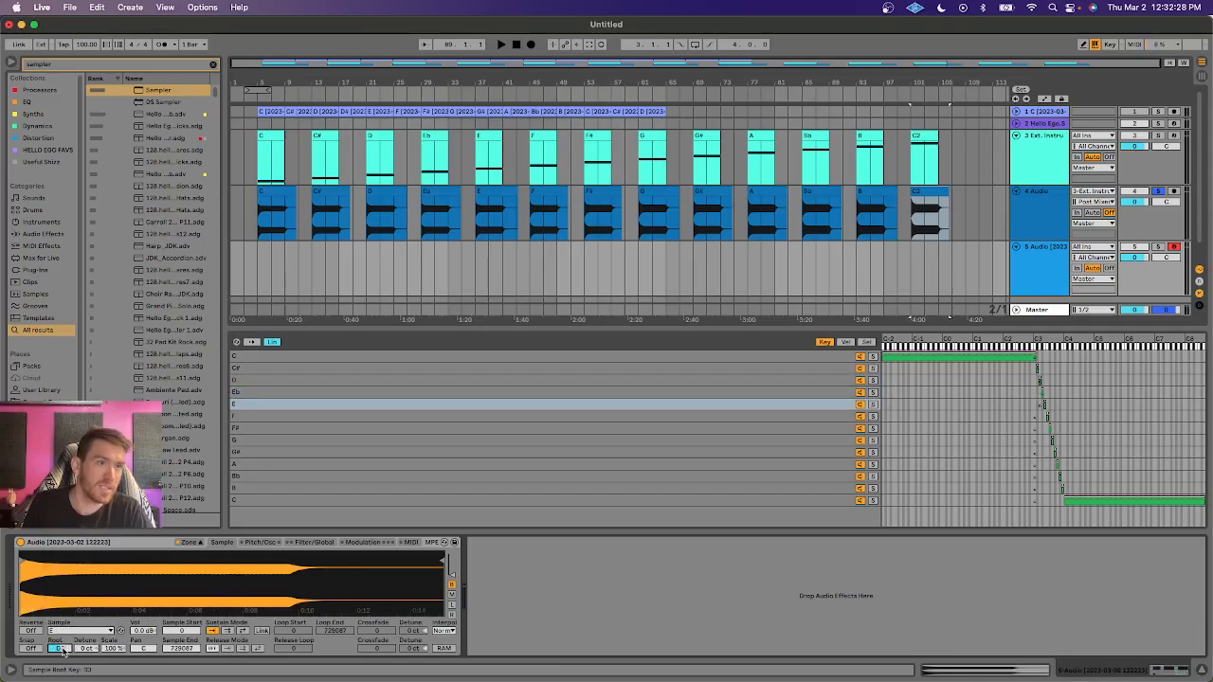
pyautogui.click(59, 648)
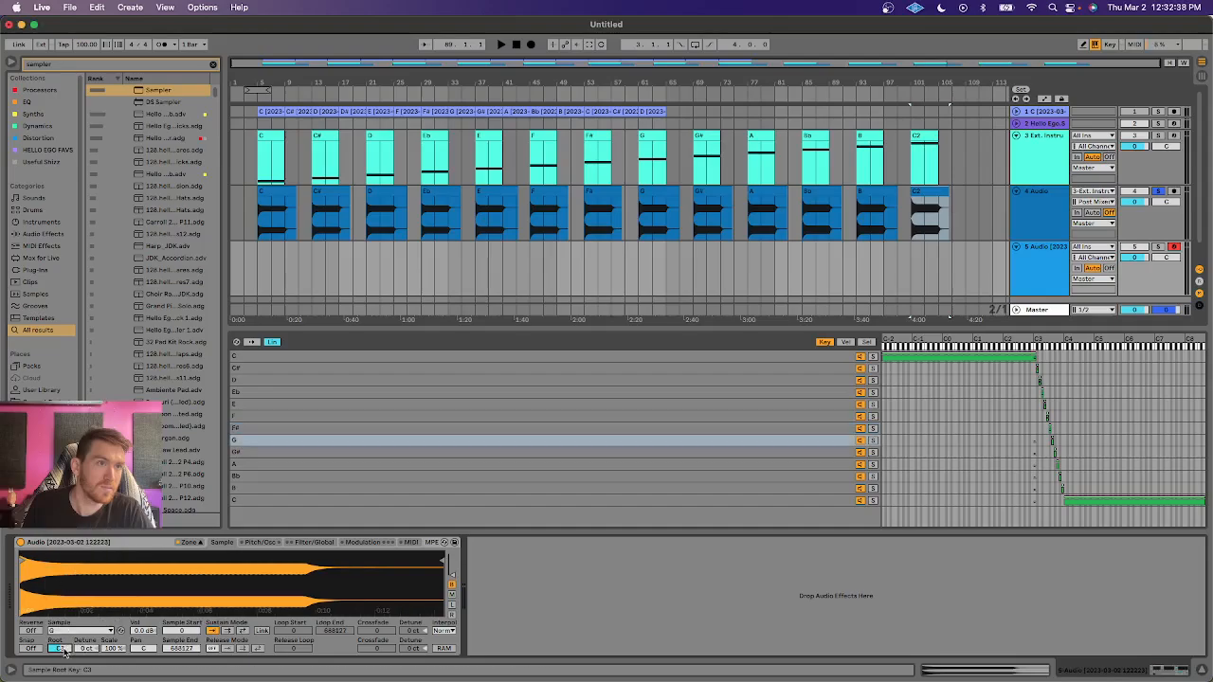
# Step: Set the root keys for the G#, A and remaining zones, the F zone reading F3
pyautogui.click(60, 648)
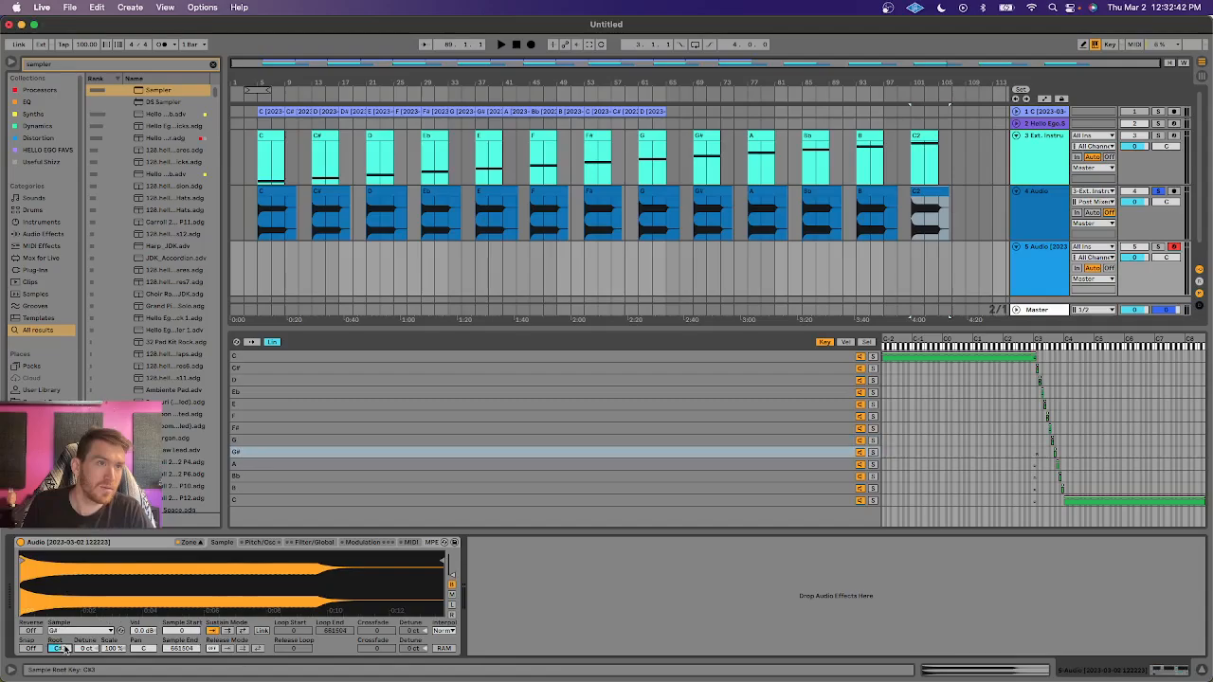
pyautogui.click(60, 630)
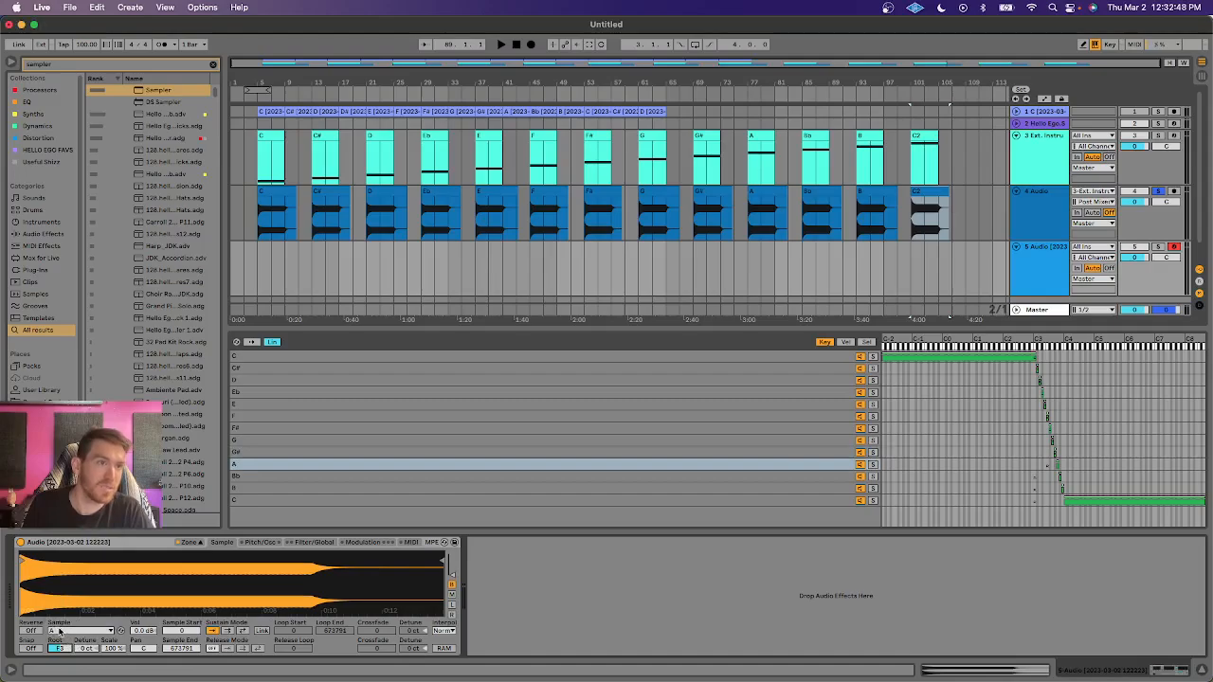
pyautogui.click(59, 631)
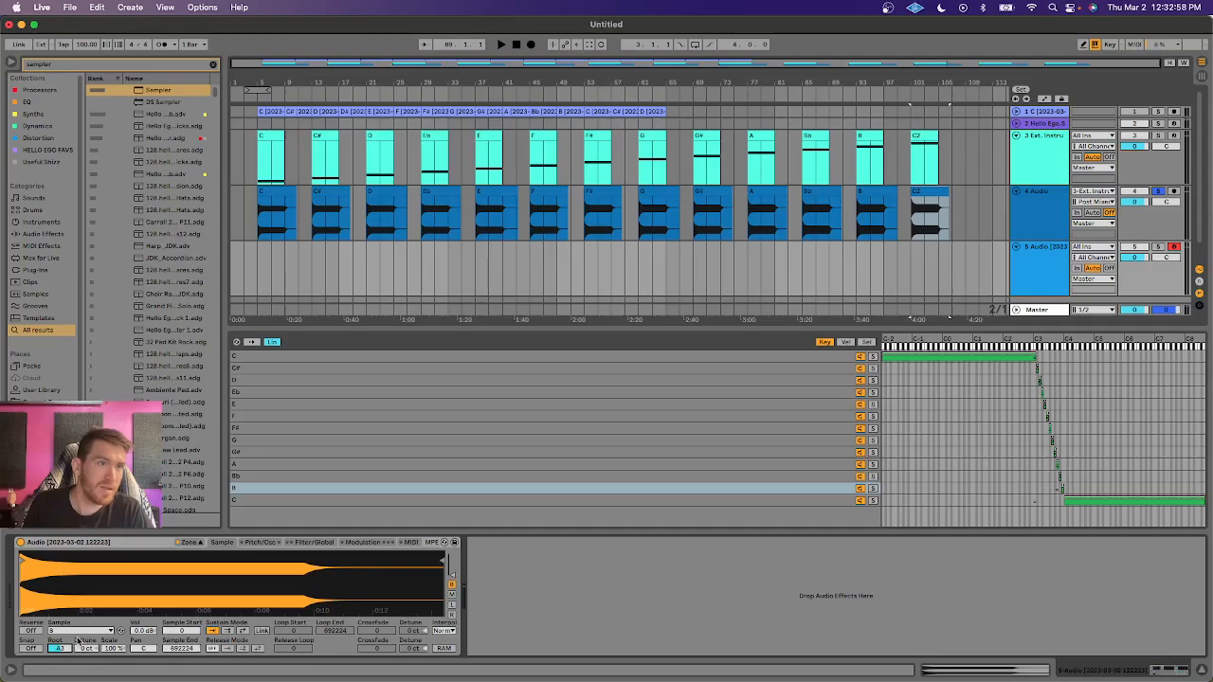
pyautogui.click(60, 648)
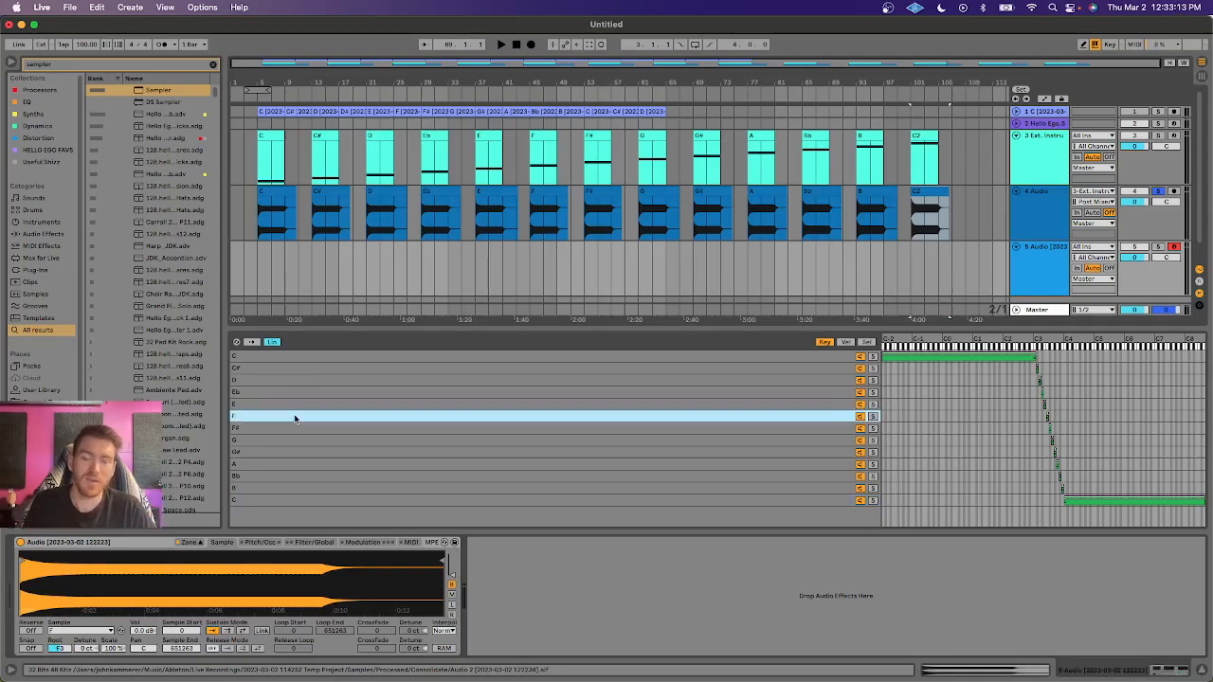
pyautogui.moveTo(384, 358)
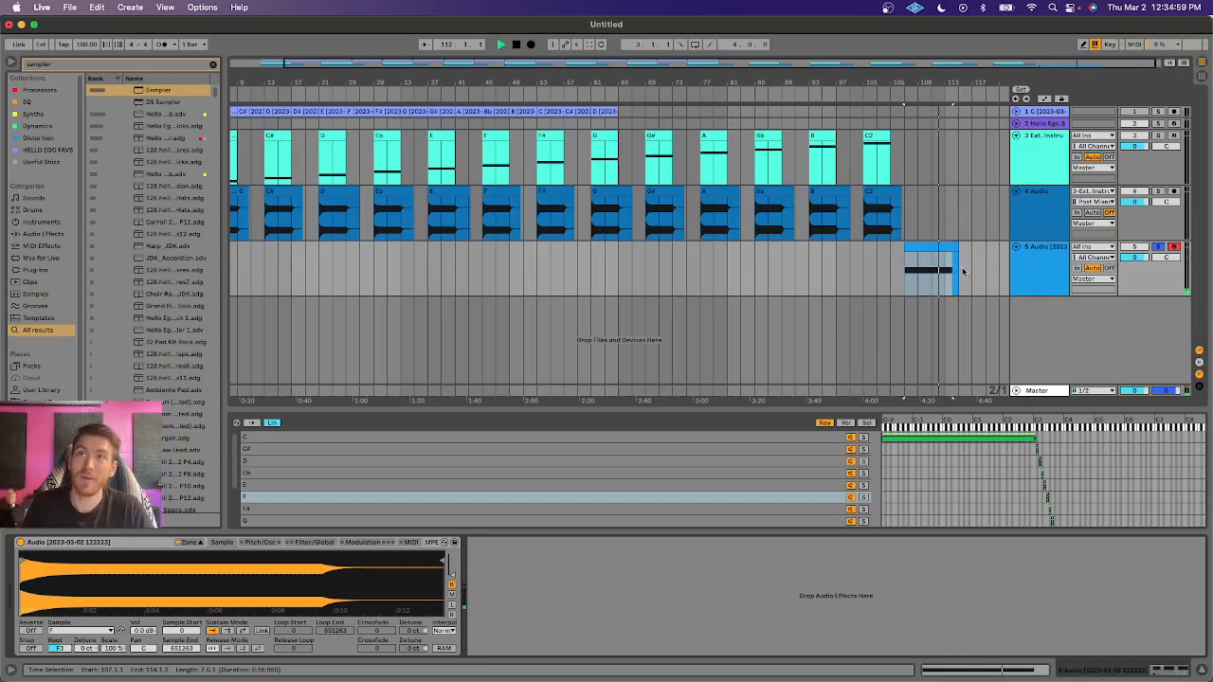
# Step: Stop the transport so the test clip halts and return focus to the Zone editor
pyautogui.click(515, 45)
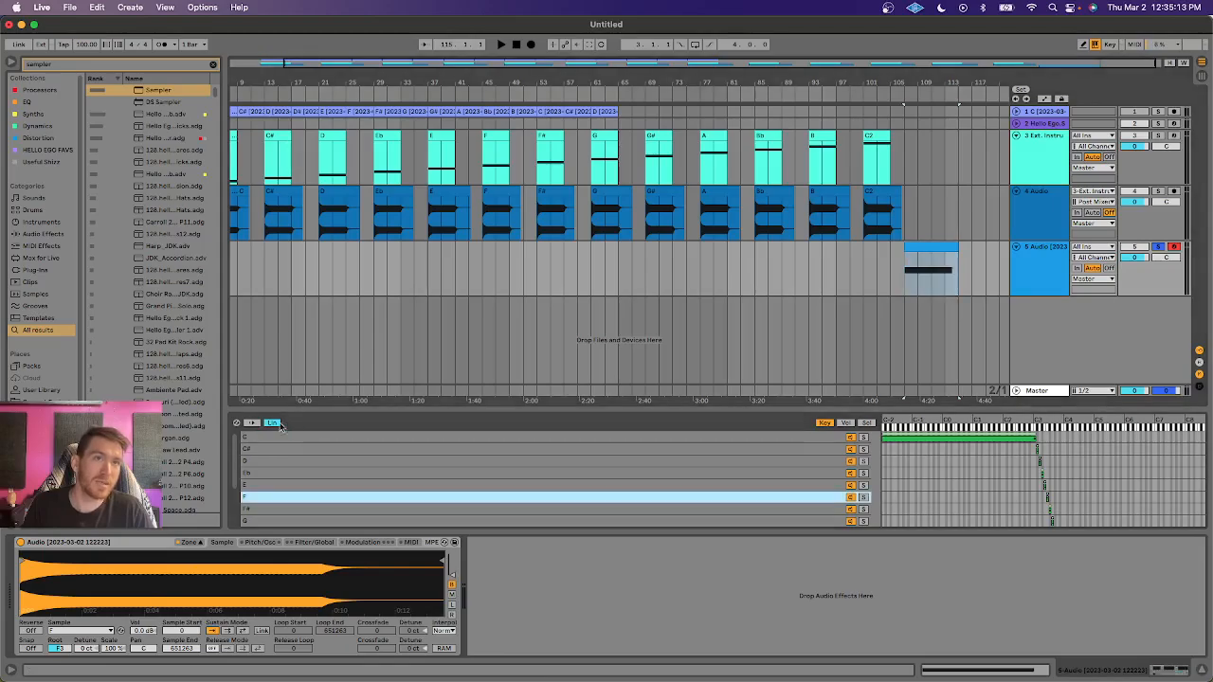
pyautogui.click(251, 423)
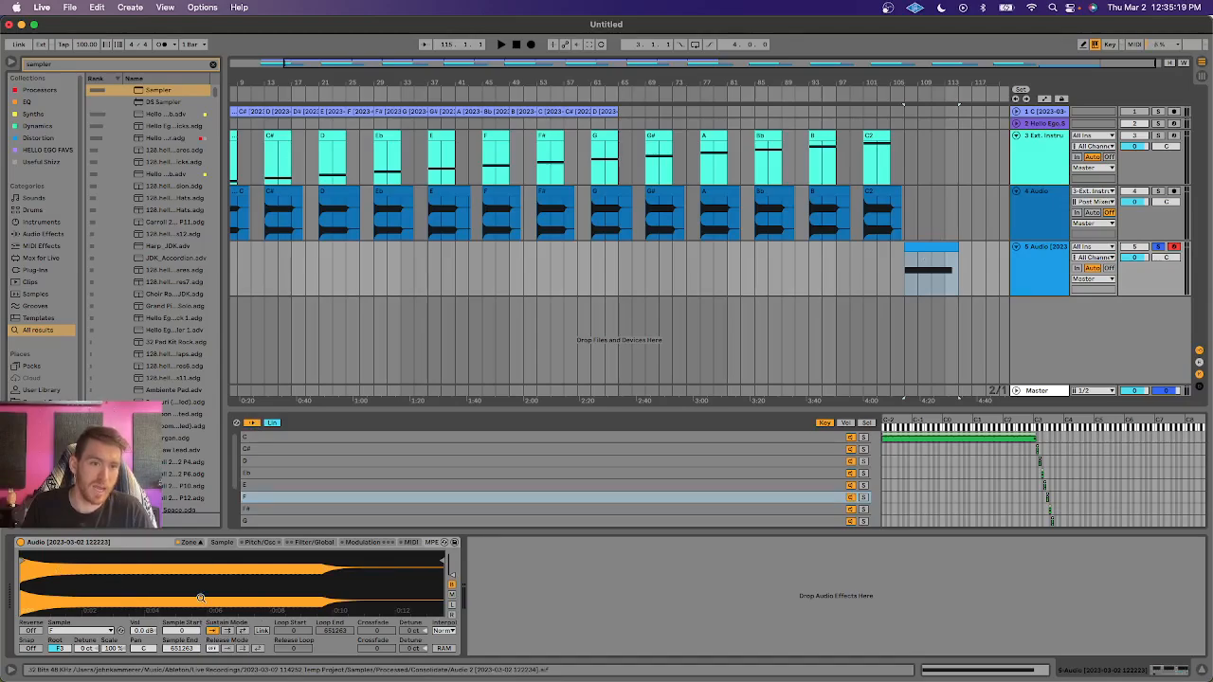
pyautogui.click(500, 44)
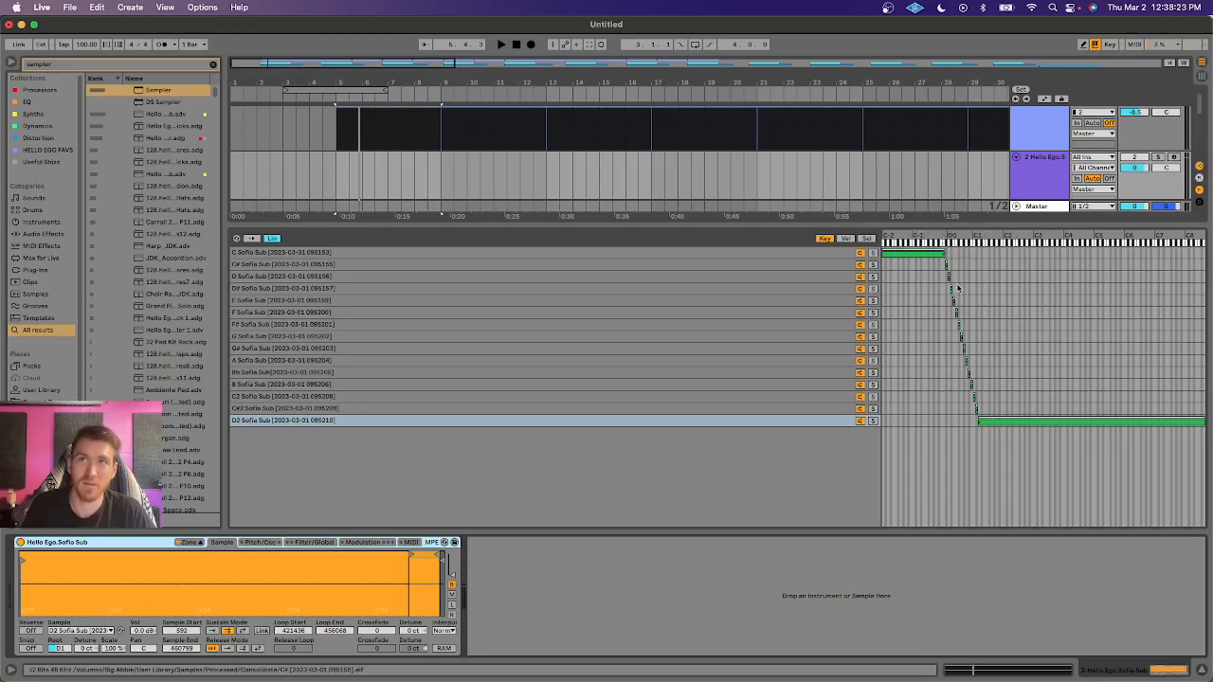
pyautogui.moveTo(810, 292)
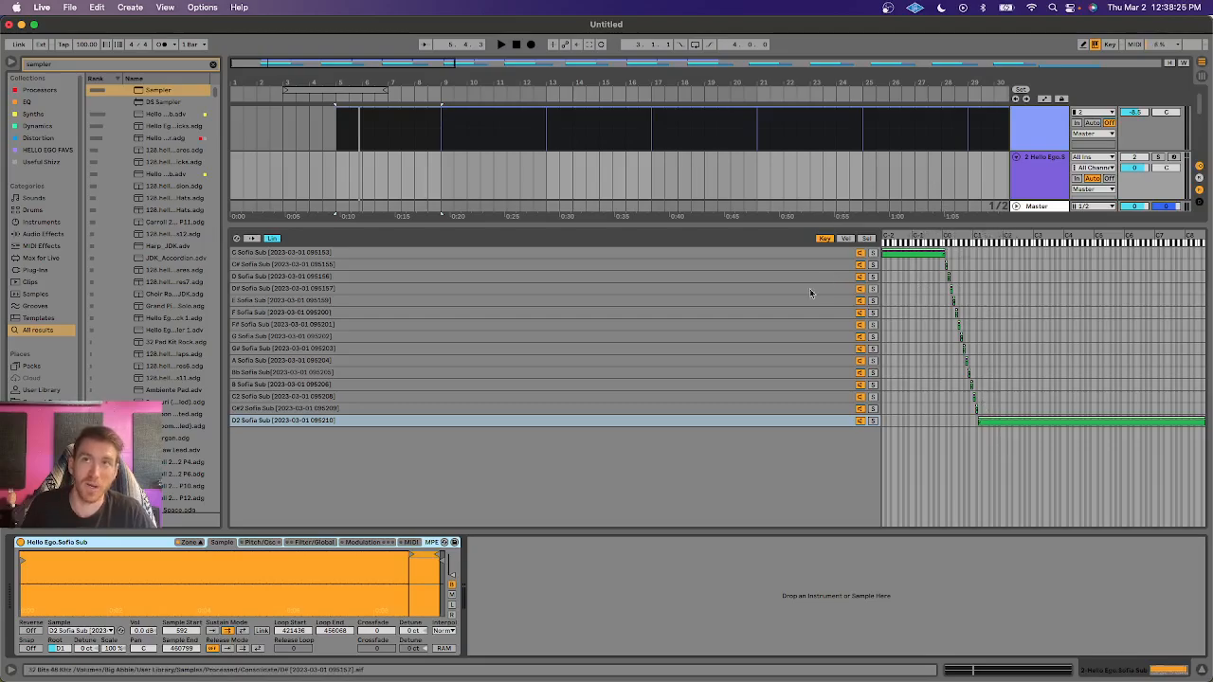